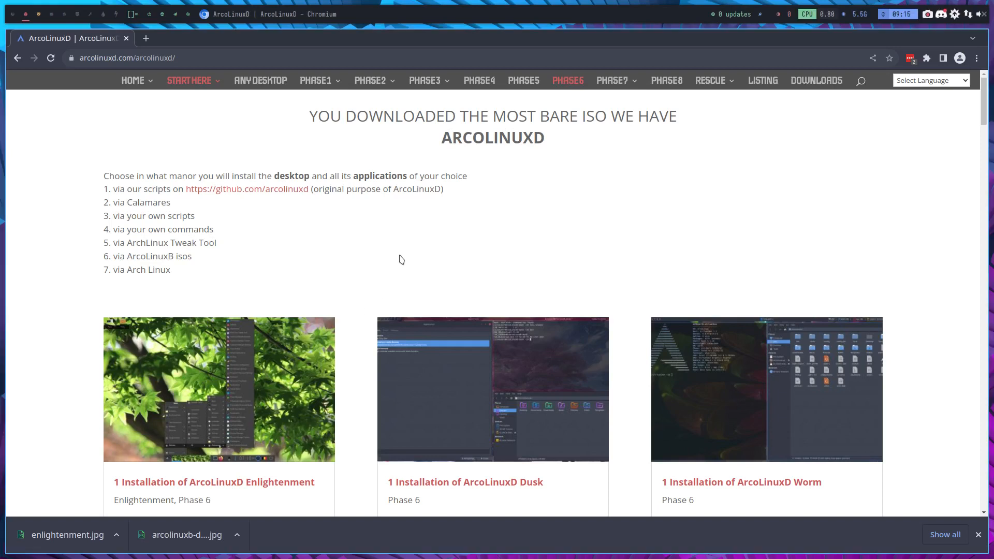
pyautogui.moveTo(567, 81)
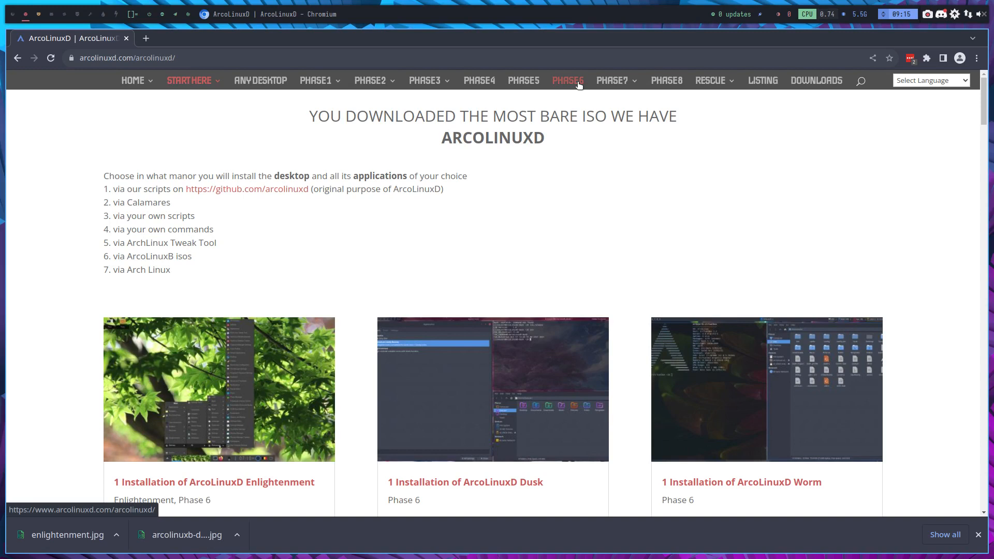
pyautogui.moveTo(511, 95)
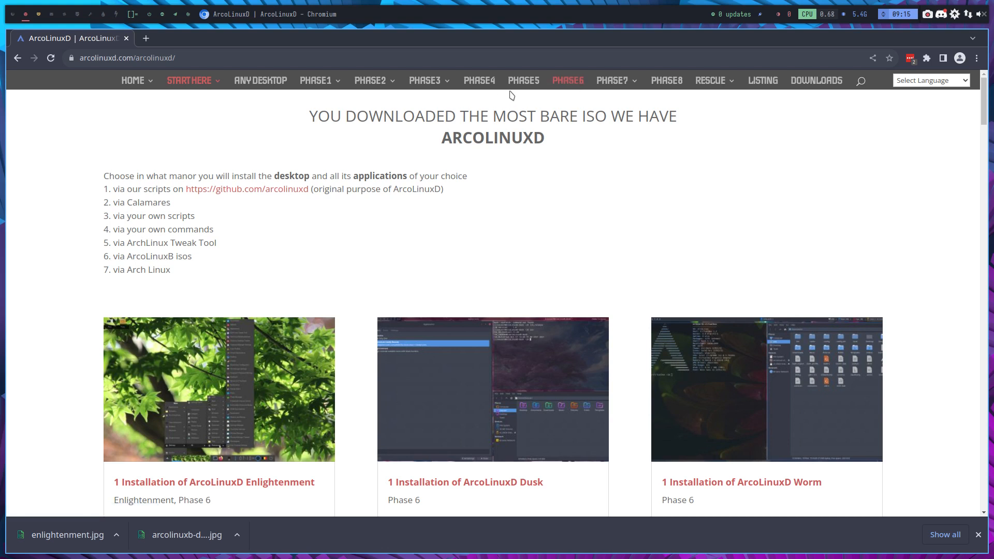
pyautogui.moveTo(566, 81)
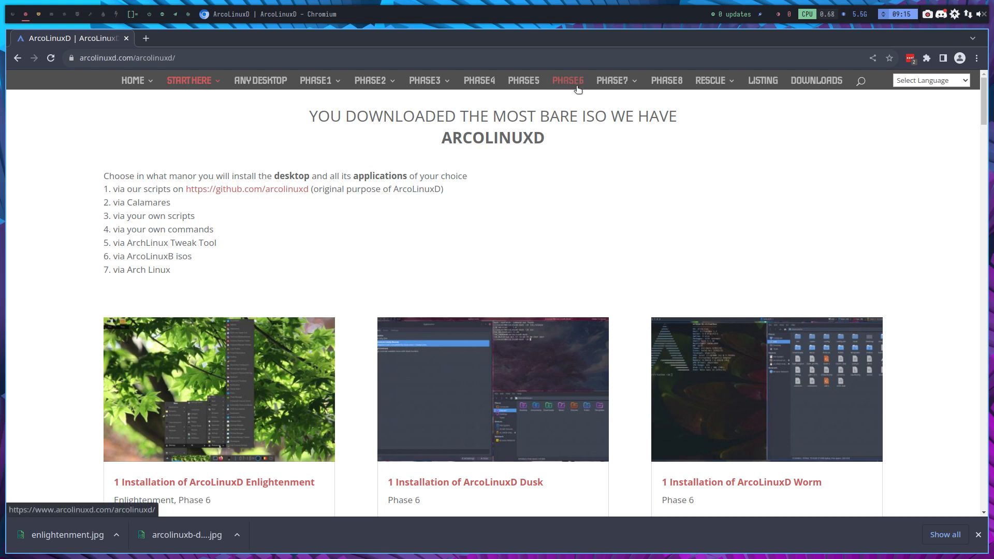
pyautogui.moveTo(436, 109)
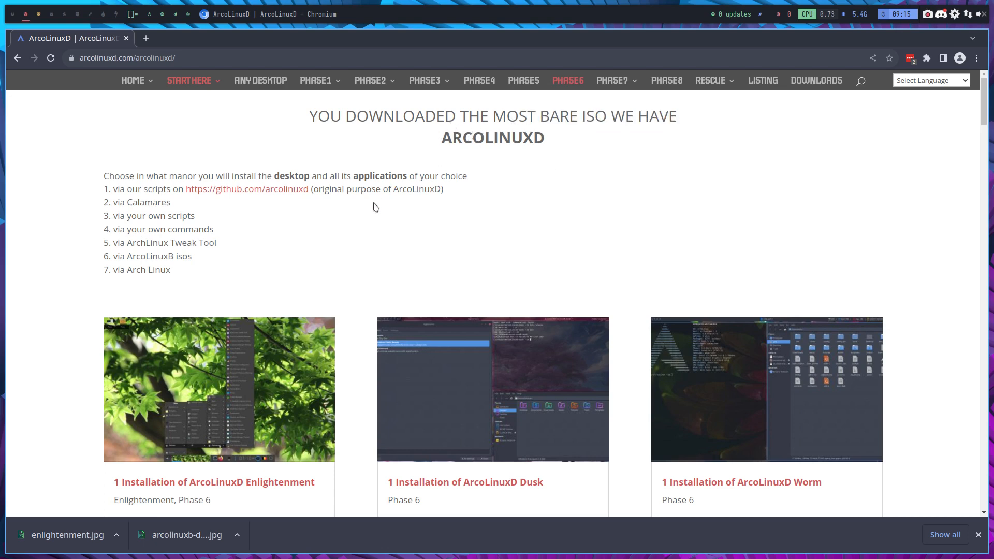
# Step: Review the ArcoLinuxD page and highlight the listed installation choices
pyautogui.scroll(-3)
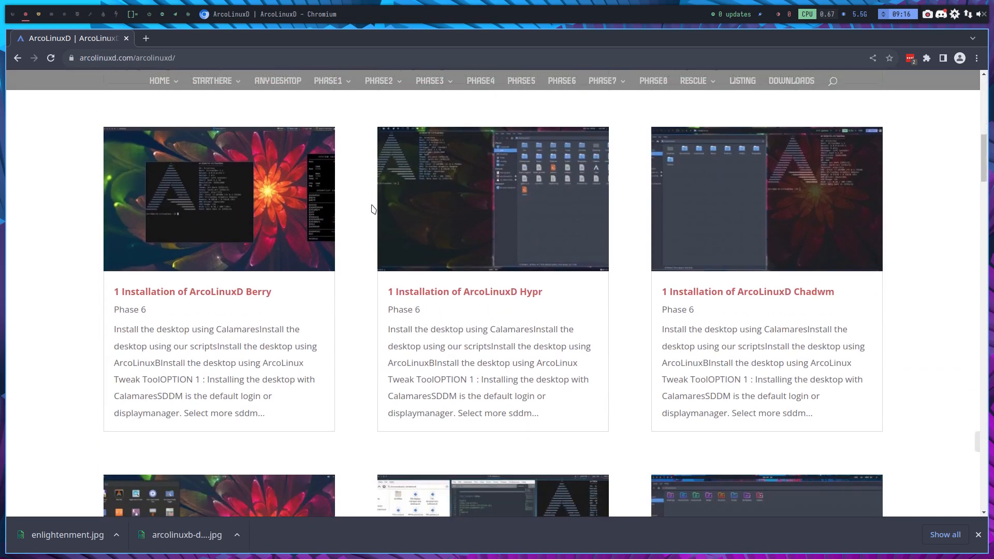
pyautogui.scroll(-3)
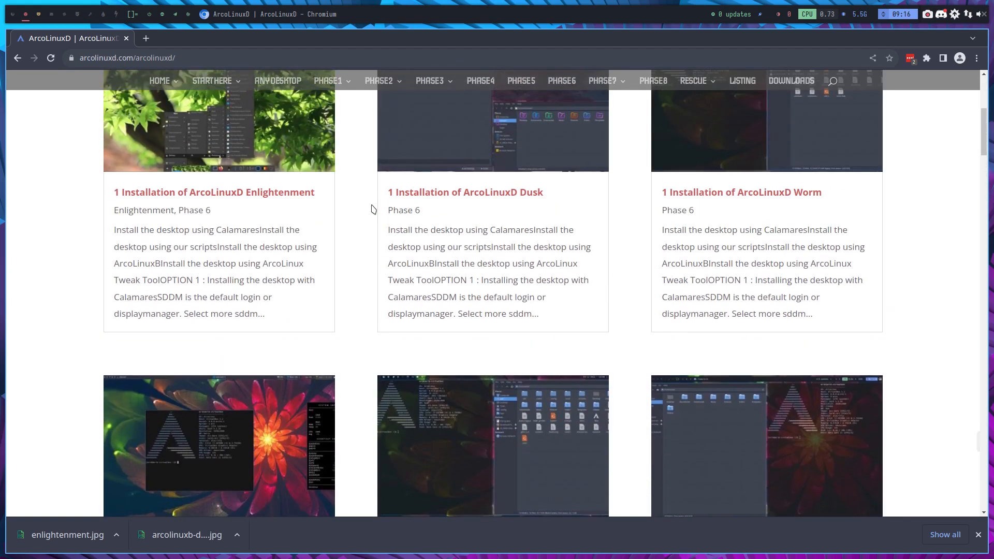
pyautogui.scroll(3)
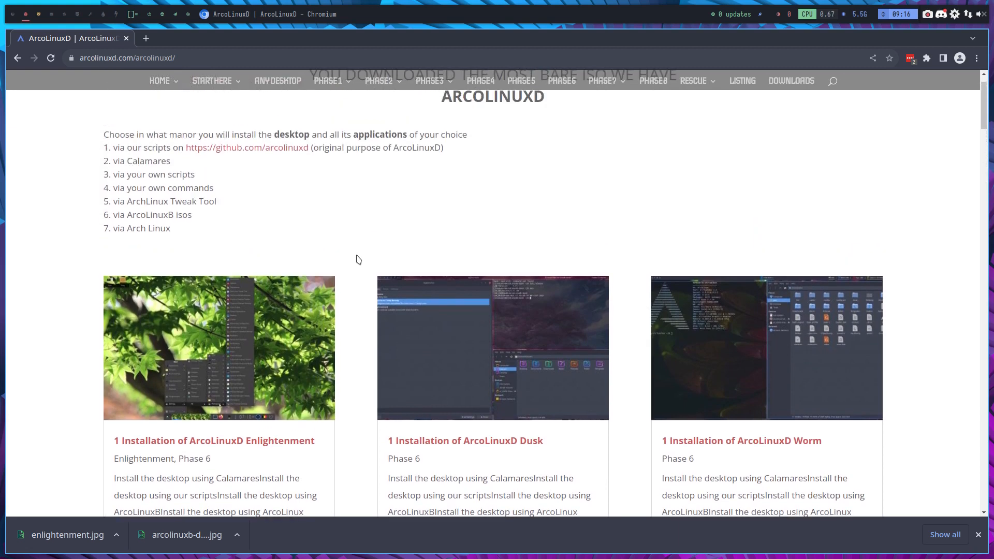
pyautogui.moveTo(108, 134)
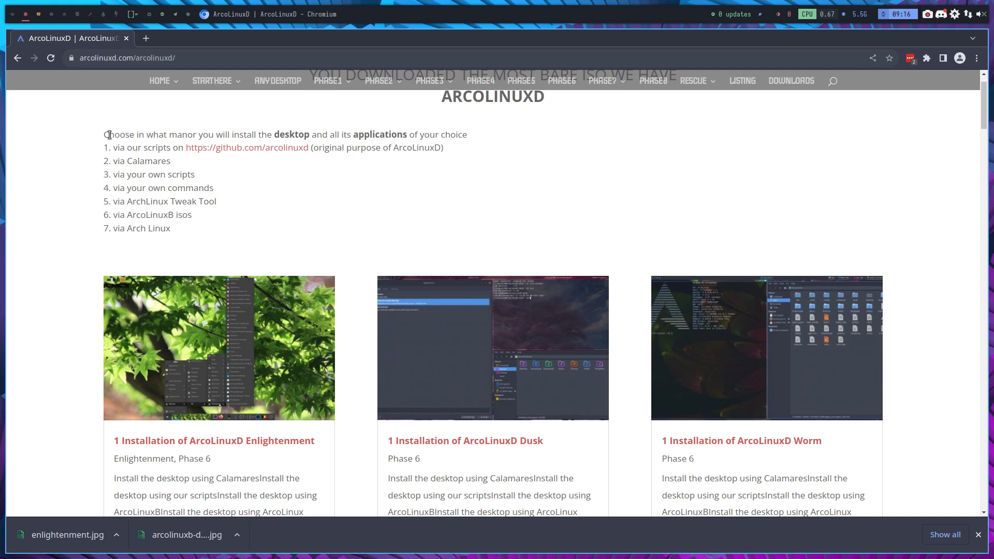
pyautogui.moveTo(108, 134); pyautogui.dragTo(171, 228)
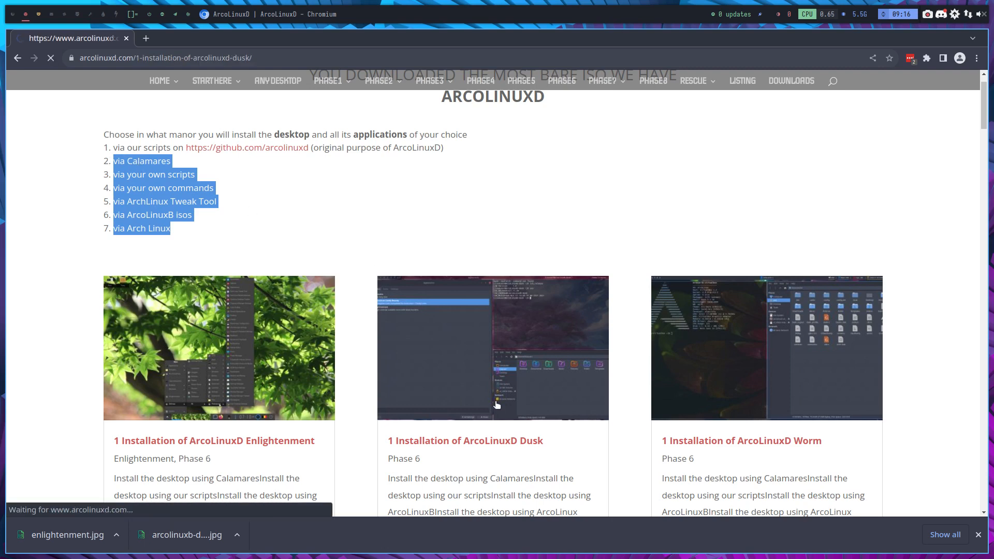
# Step: Read the ArcoLinuxD Dusk installation article, then start the VirtualBox machine D
pyautogui.click(465, 441)
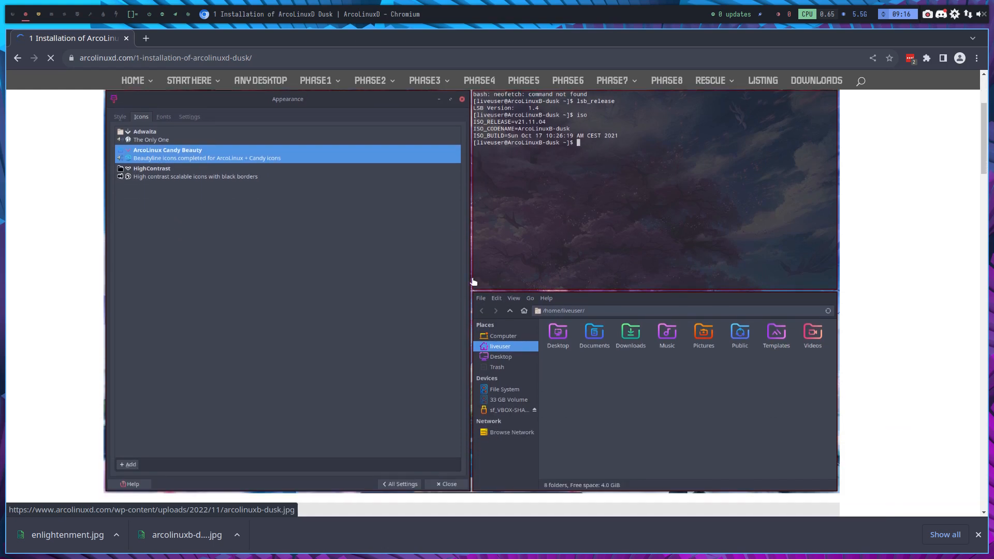
pyautogui.scroll(-3)
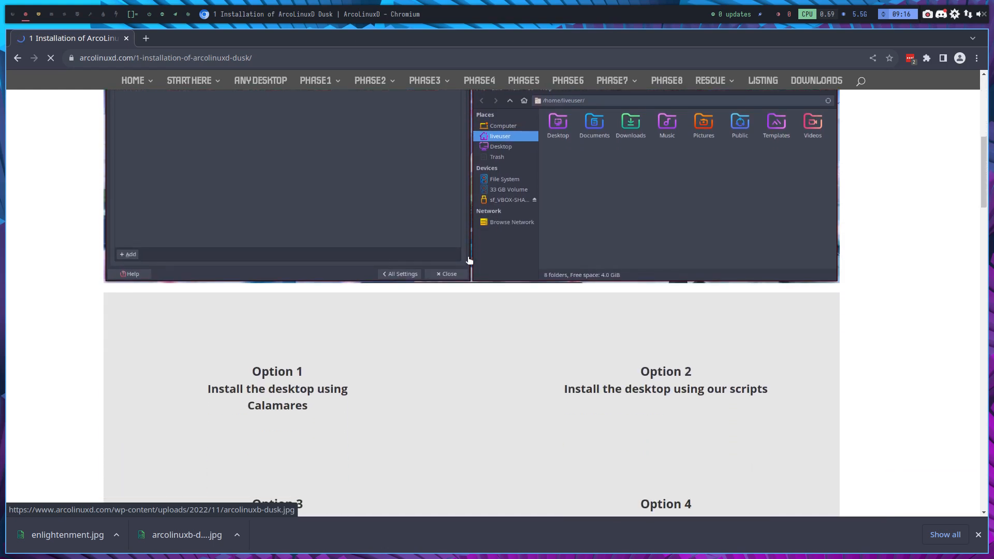
pyautogui.scroll(-3)
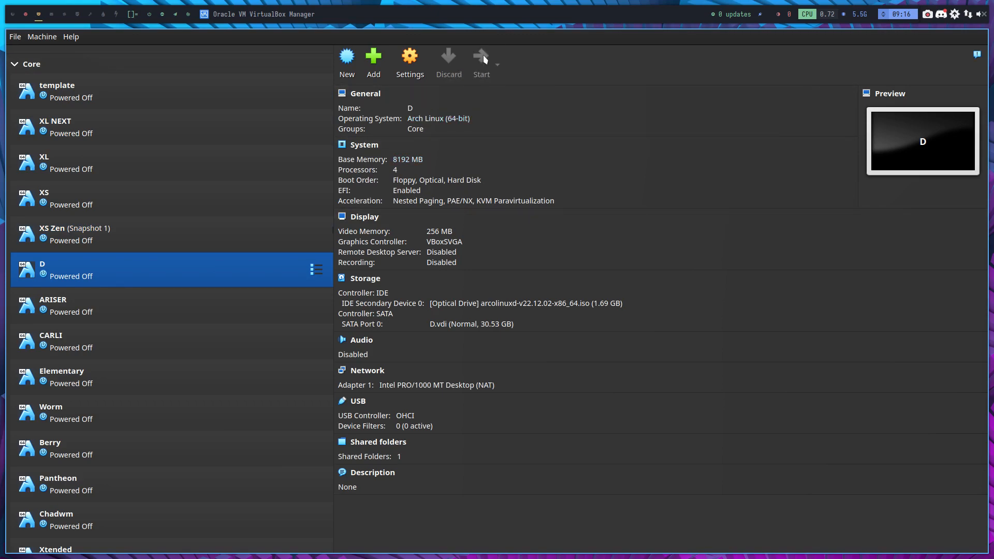
pyautogui.click(480, 60)
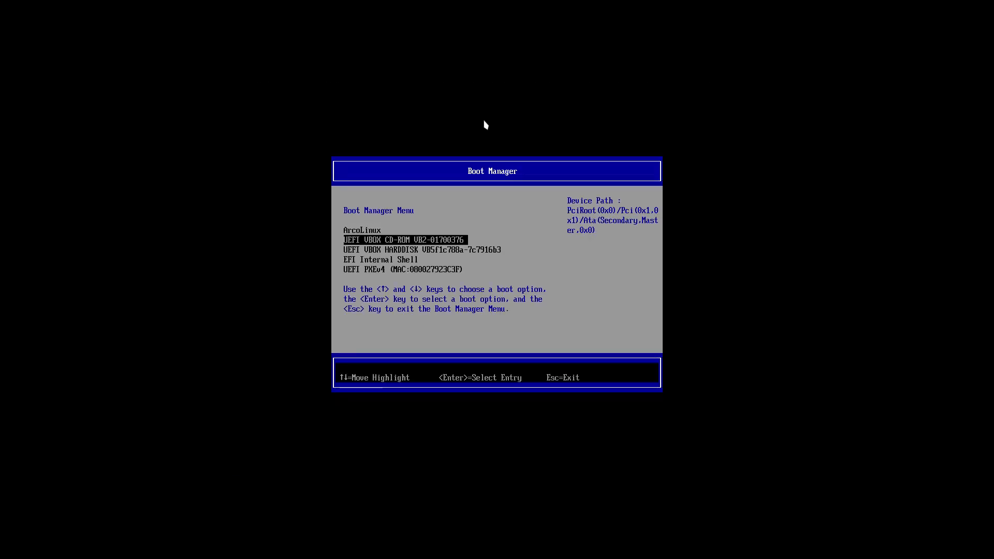
# Step: Boot from the virtual CD-ROM and review GRUB entries before booting the open source install medium
pyautogui.press('Return')
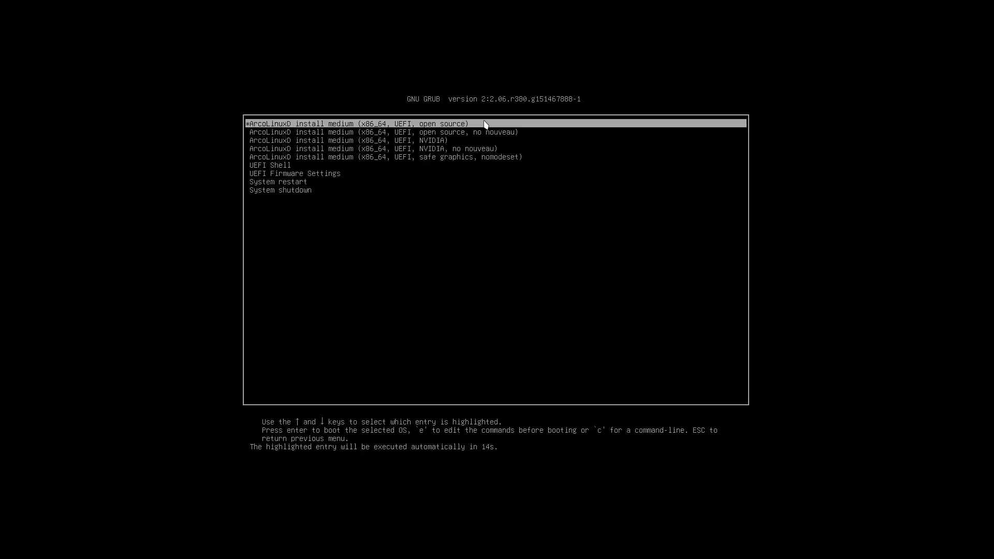
pyautogui.press('Down')
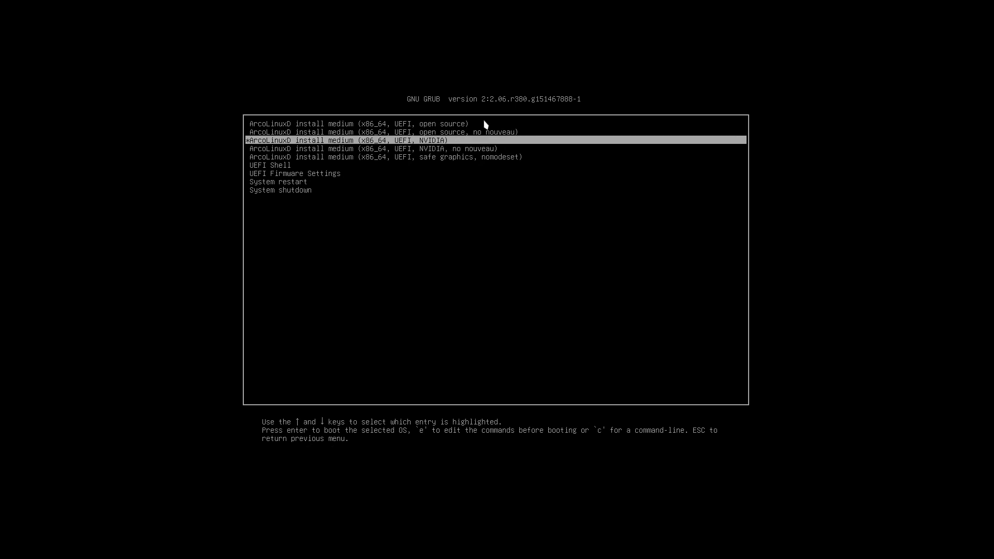
pyautogui.press('Down')
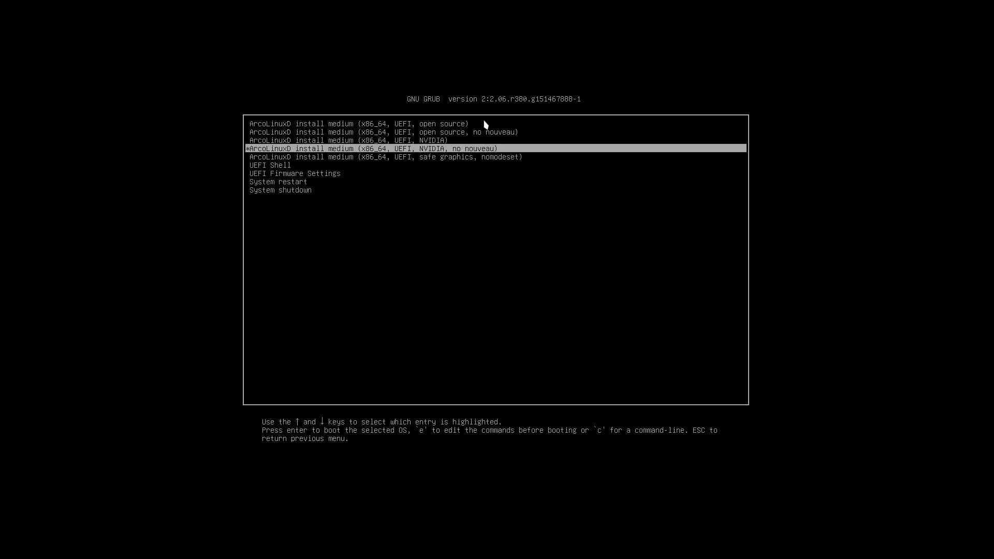
pyautogui.press('Up')
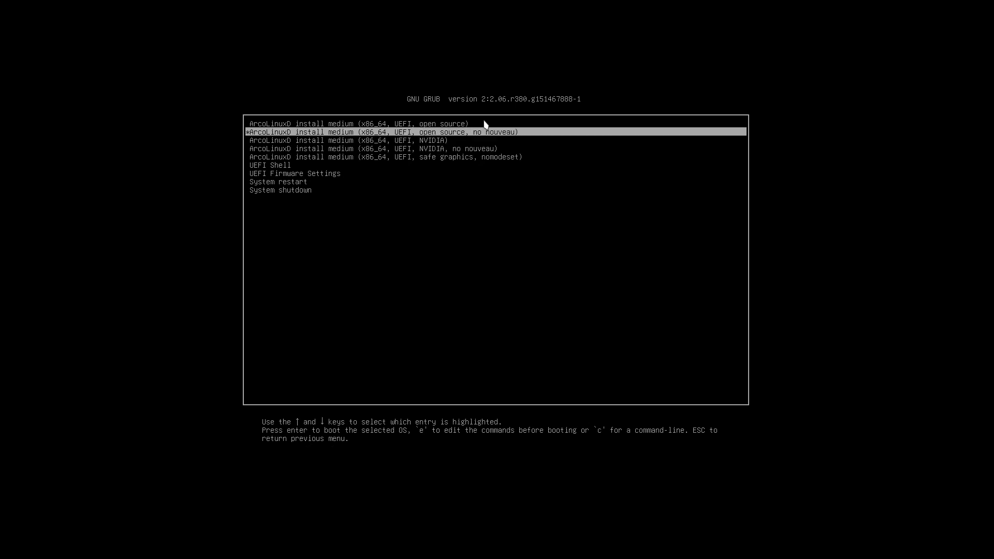
pyautogui.press('Down')
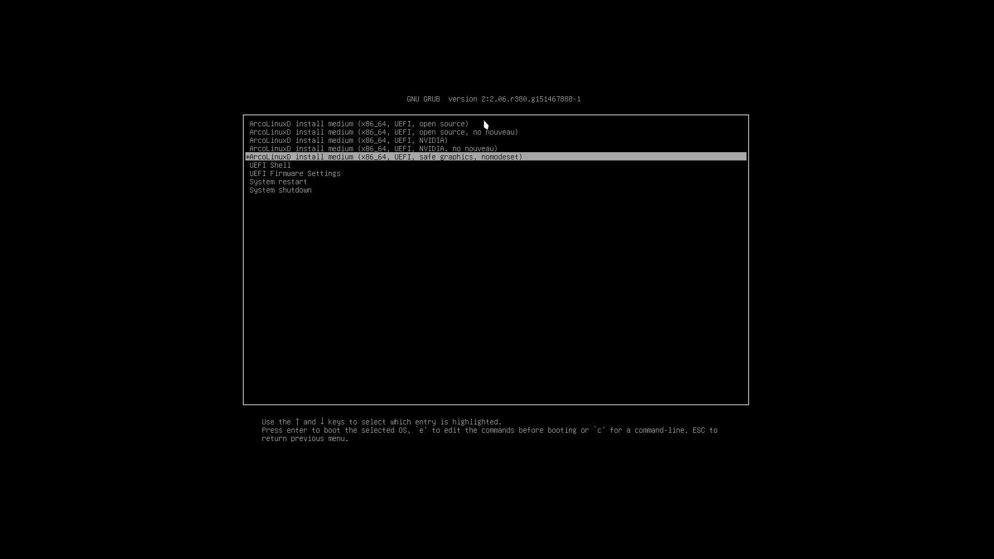
pyautogui.press('Up')
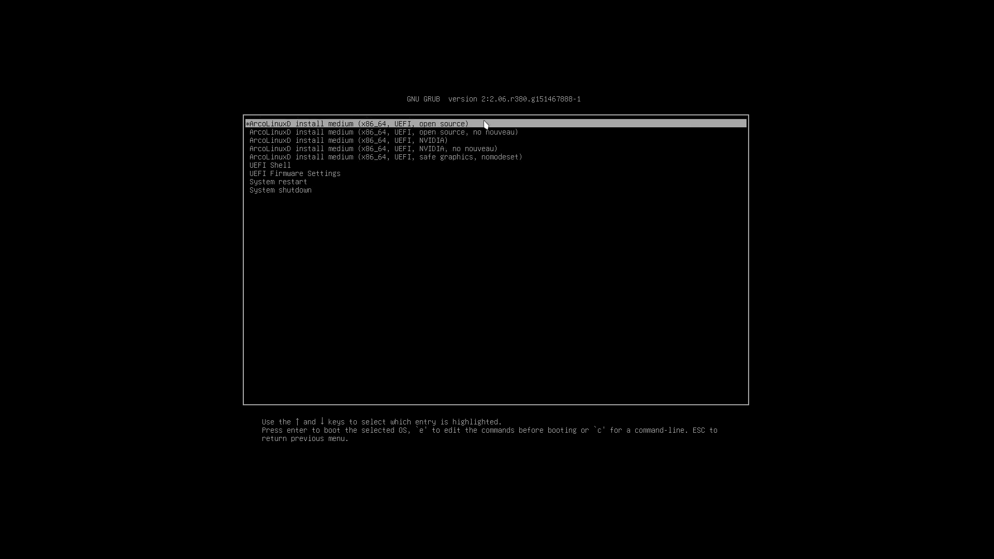
pyautogui.press('Return')
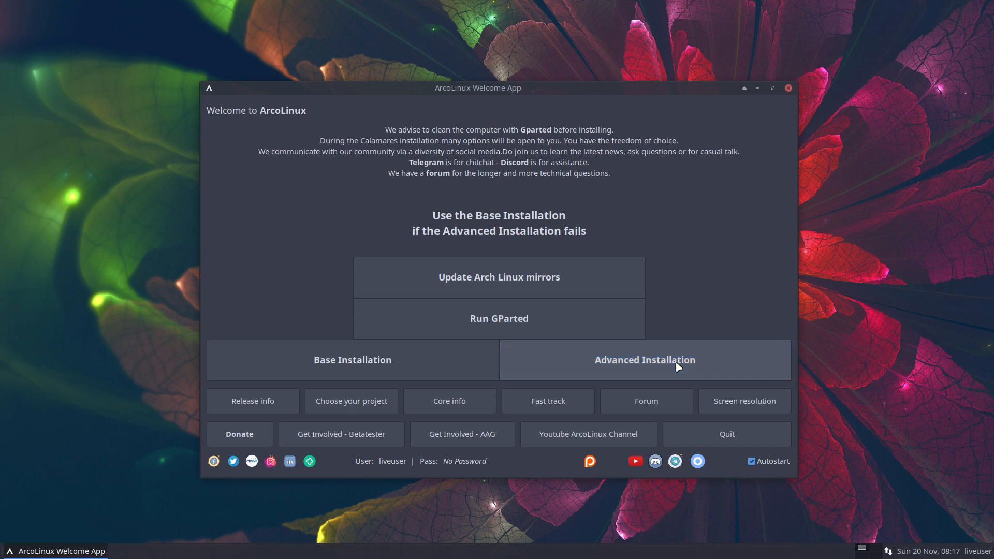
# Step: Launch the Advanced Installation from the ArcoLinux Welcome App
pyautogui.click(645, 360)
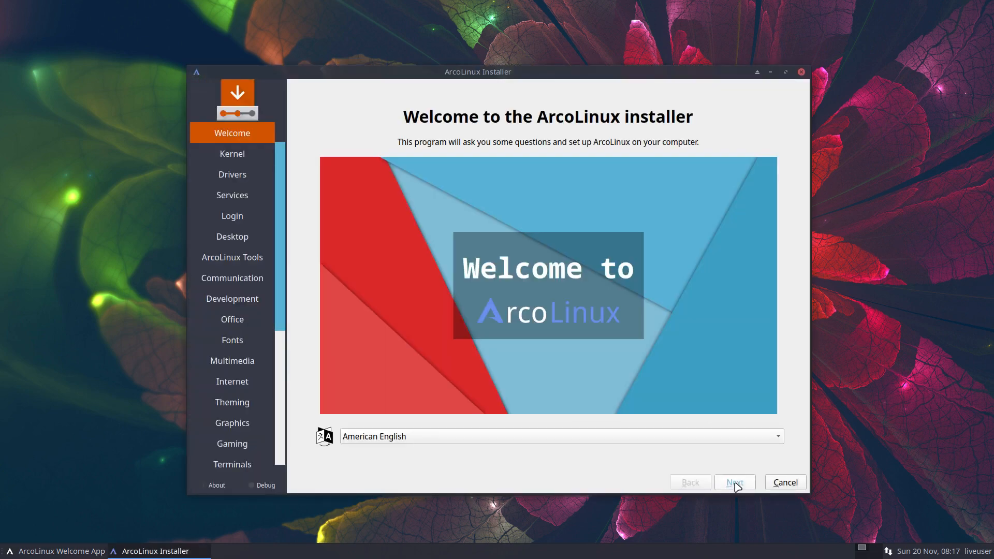
# Step: Pass the welcome and services pages, reviewing Bluetooth support and application choices without changes
pyautogui.click(733, 482)
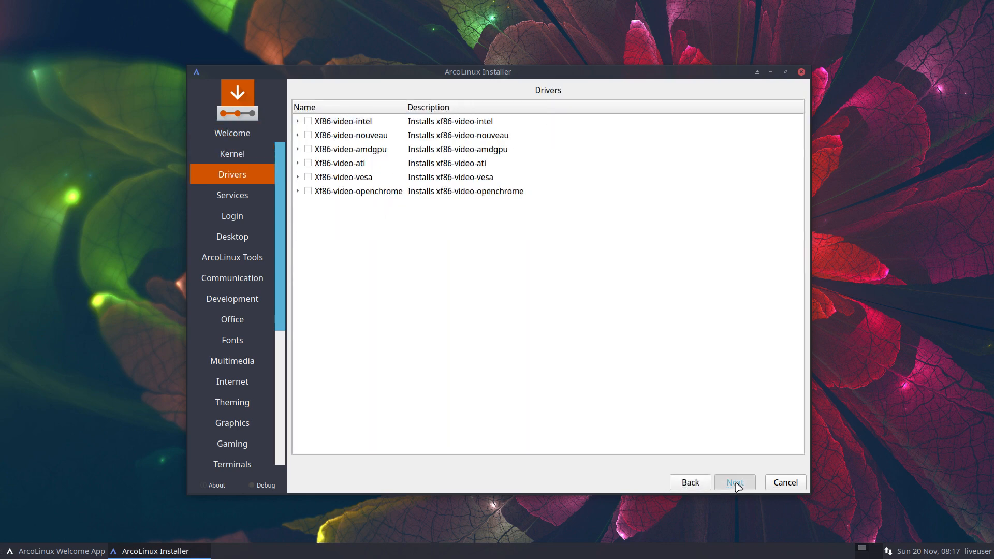
pyautogui.click(733, 481)
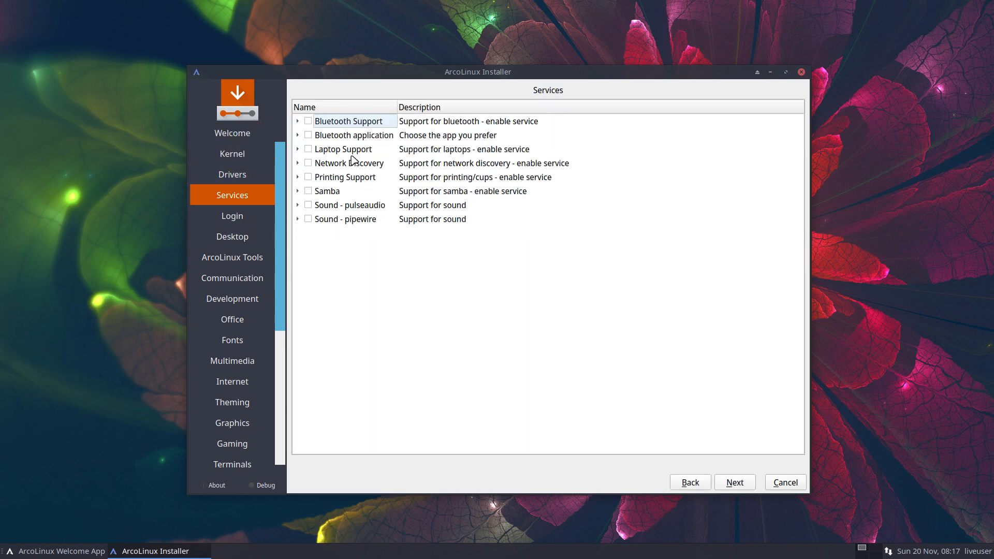
pyautogui.click(297, 121)
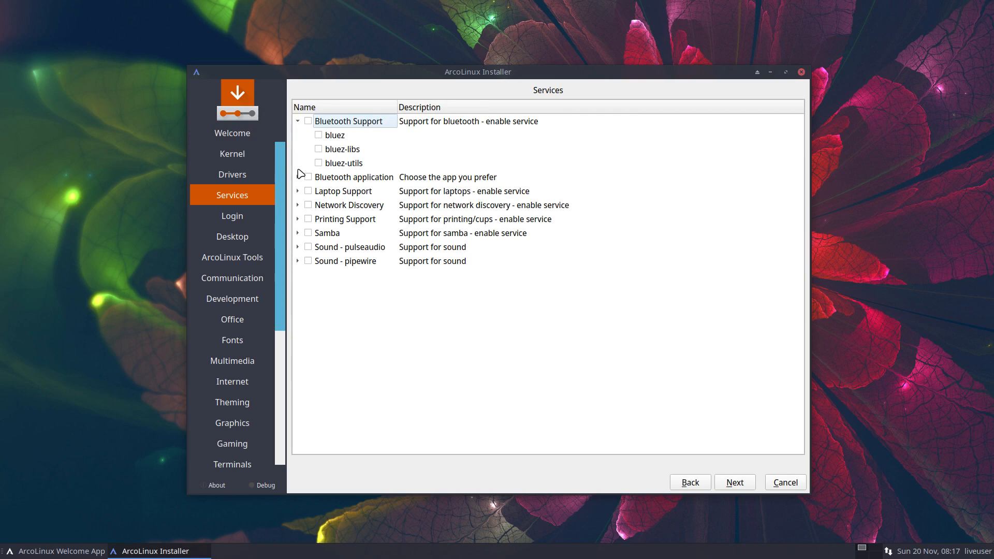
pyautogui.click(297, 177)
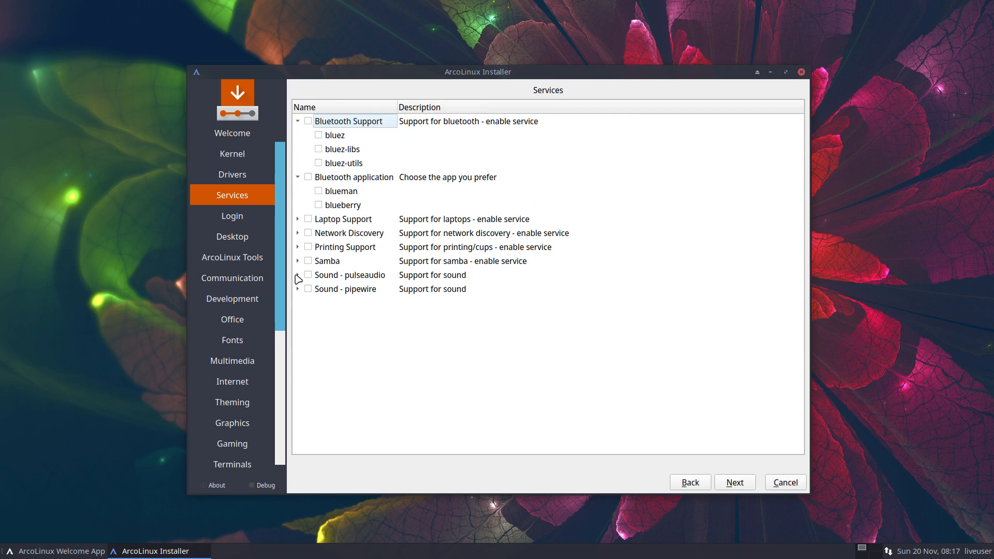
pyautogui.click(319, 274)
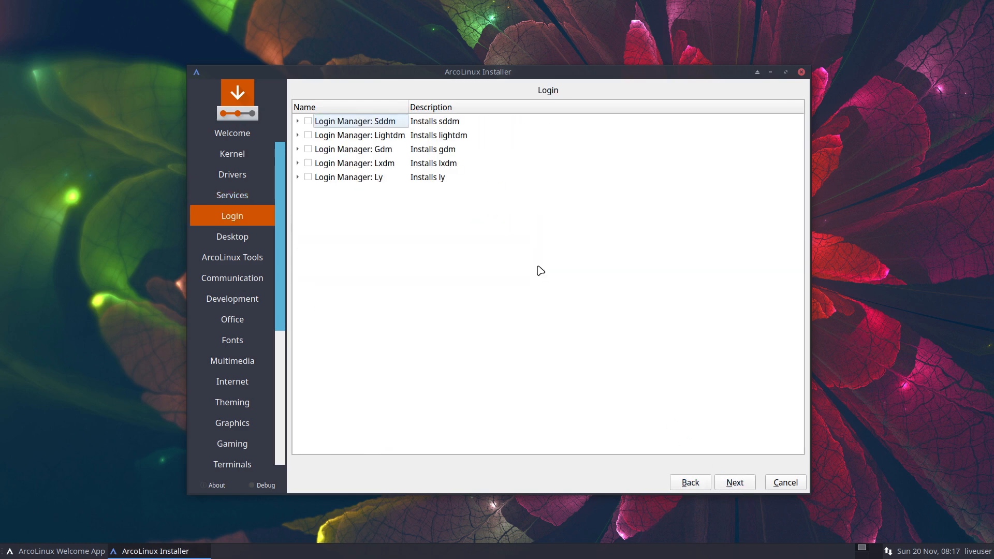
# Step: Select the SDDM login manager with the arcolinux-sddm-simplicity-git theme and continue
pyautogui.click(298, 121)
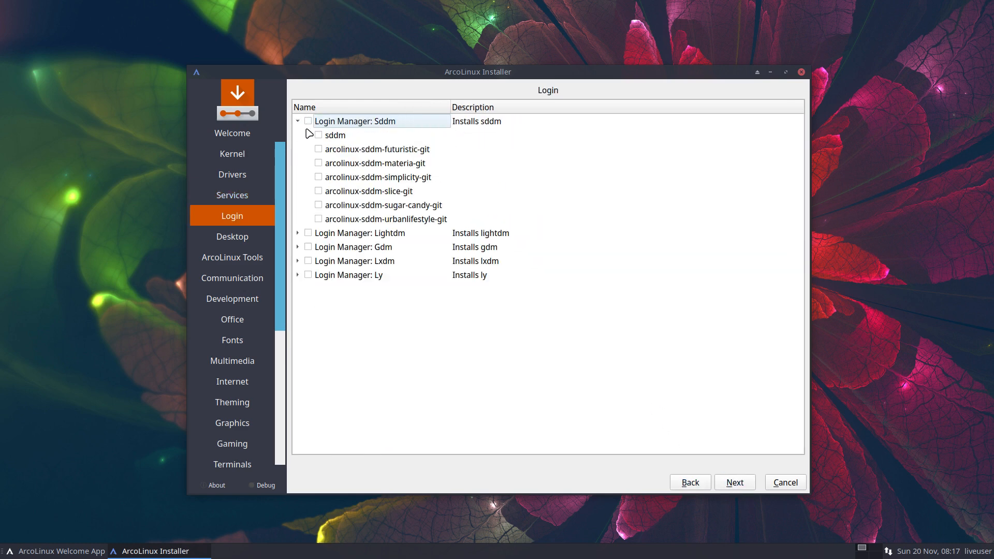
pyautogui.click(319, 134)
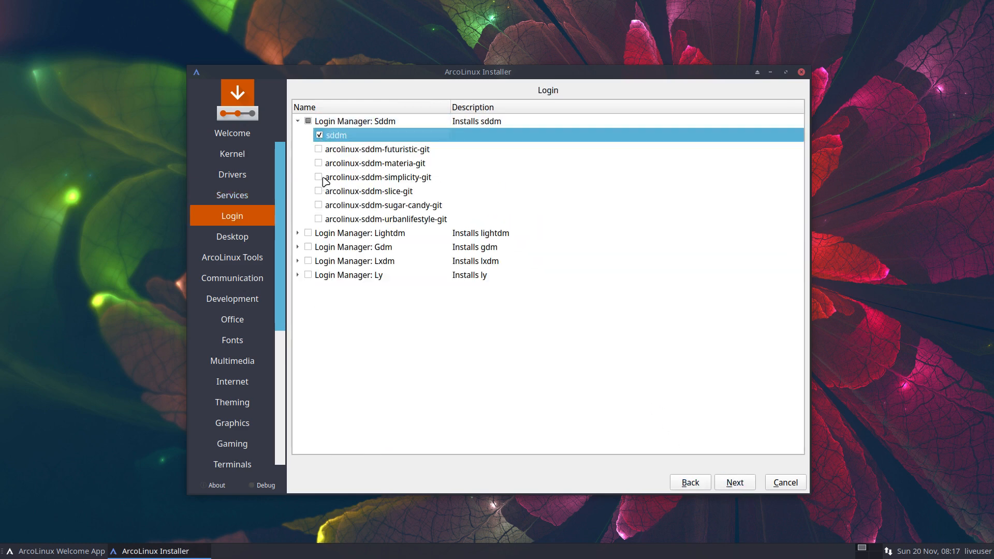
pyautogui.click(318, 177)
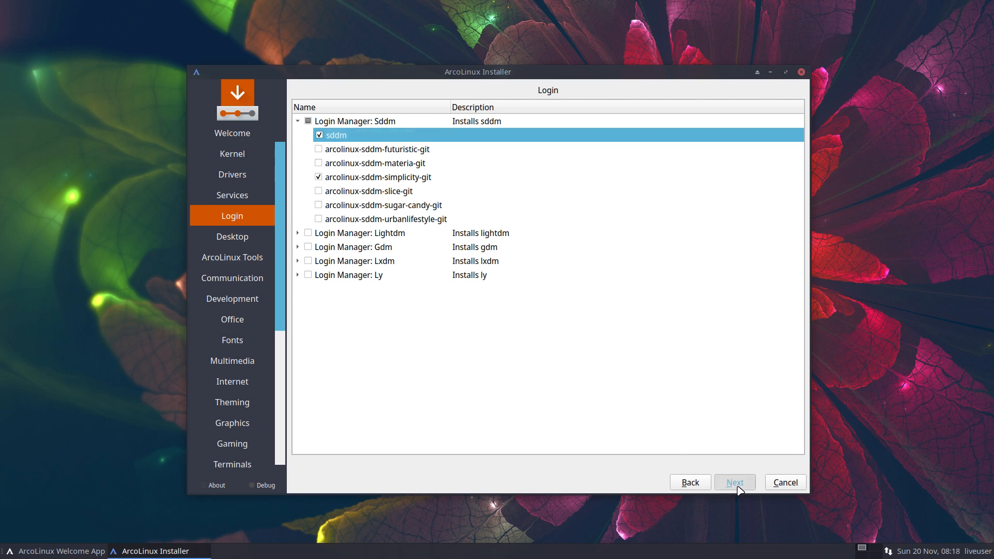
pyautogui.click(734, 482)
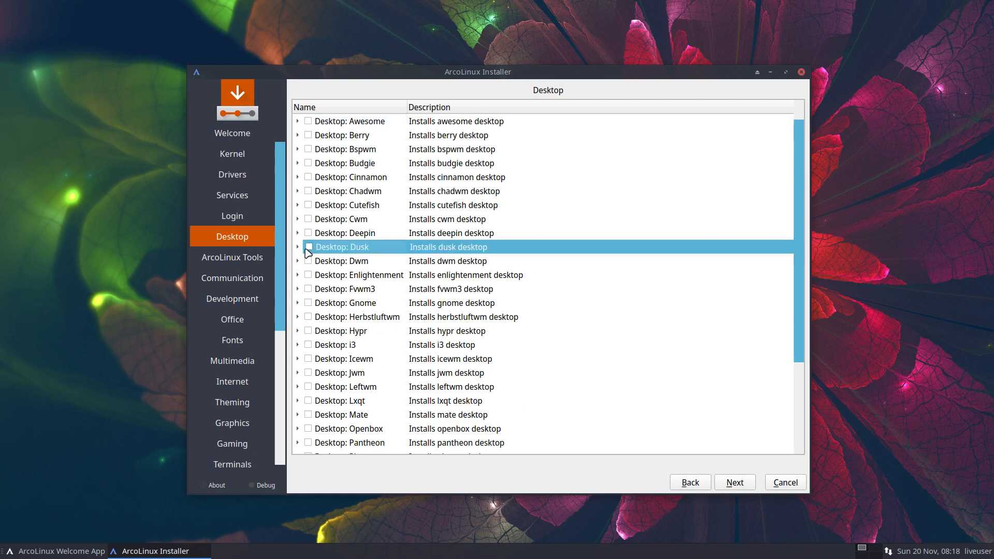
# Step: Tick Desktop: Dusk with all sub-packages including arcolinux-dwm-st-git and review the list
pyautogui.click(308, 246)
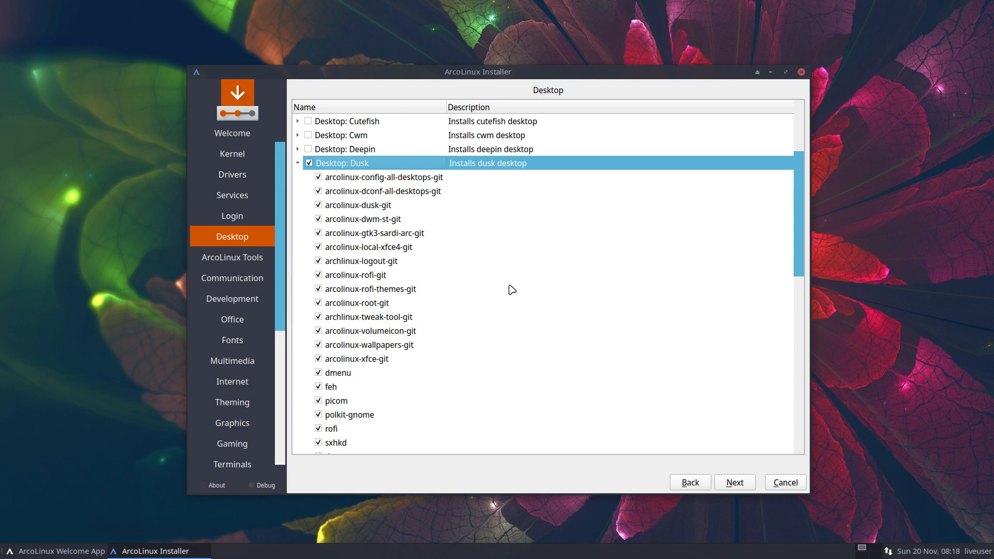
pyautogui.click(358, 205)
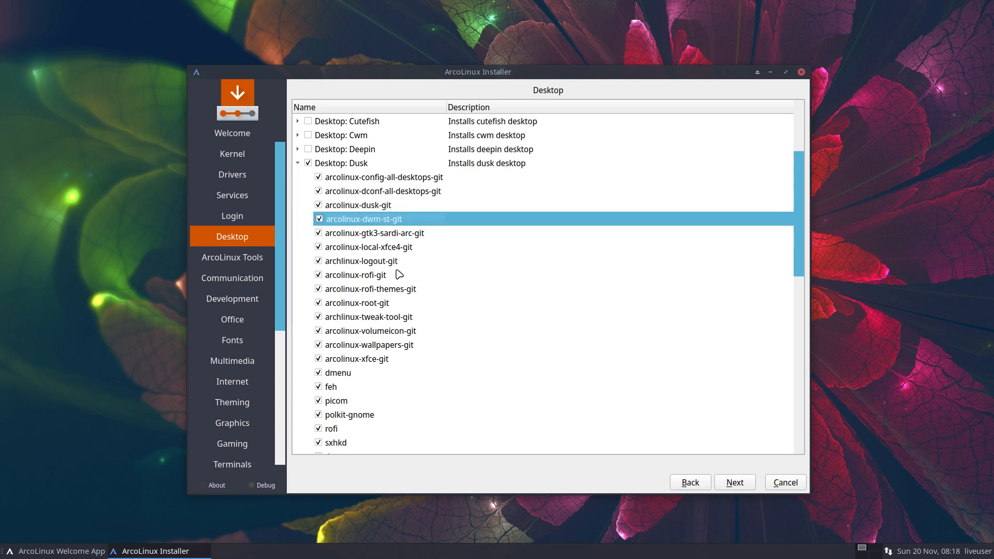
pyautogui.scroll(-3)
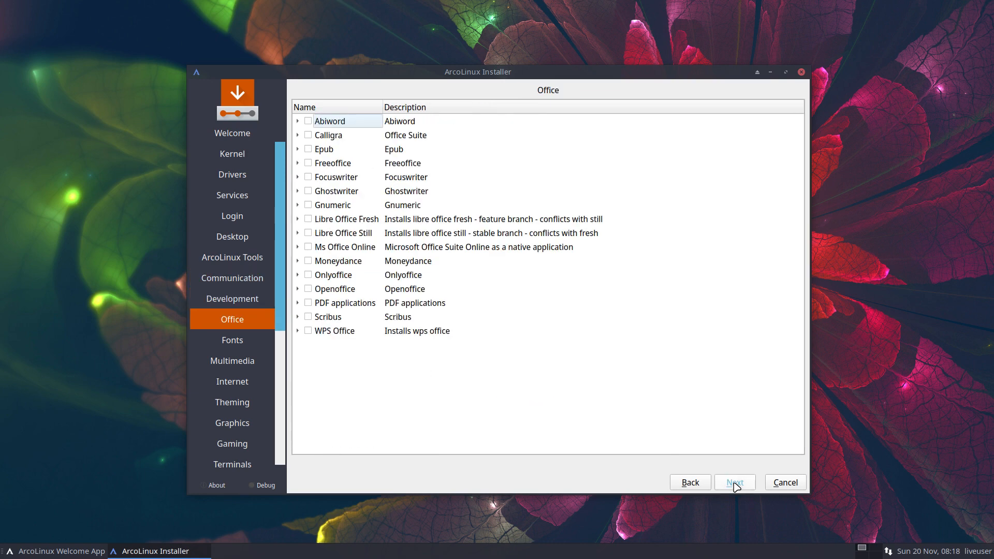
# Step: Pass the Office, Usb Utilities and ArcoLinux Dev pages, then choose the Belgian keyboard layout
pyautogui.click(733, 482)
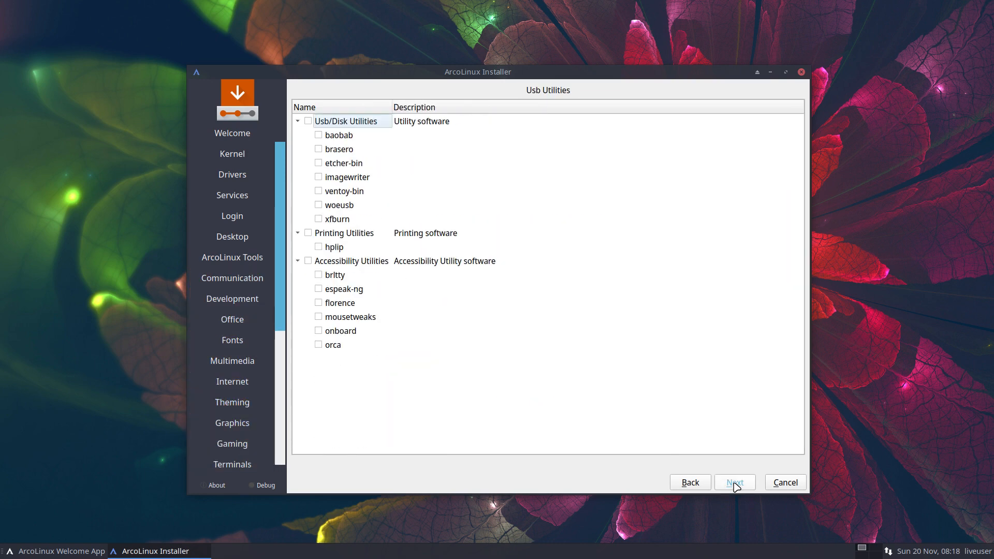
pyautogui.click(734, 482)
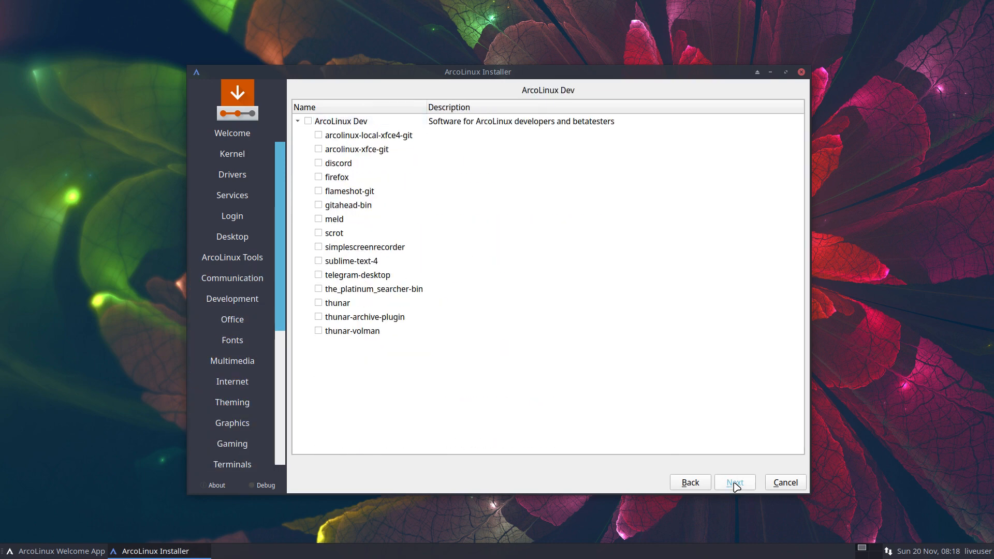
pyautogui.click(734, 481)
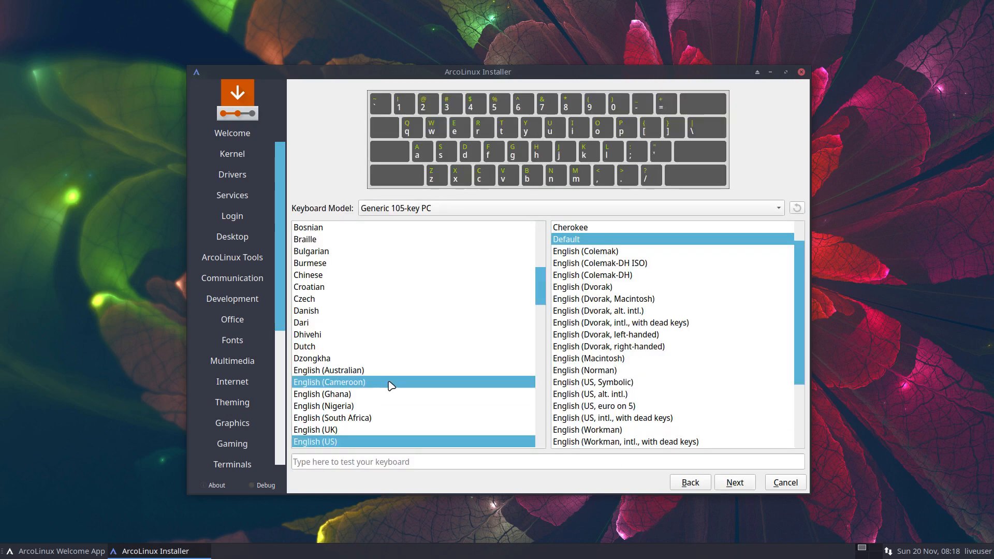
pyautogui.click(306, 275)
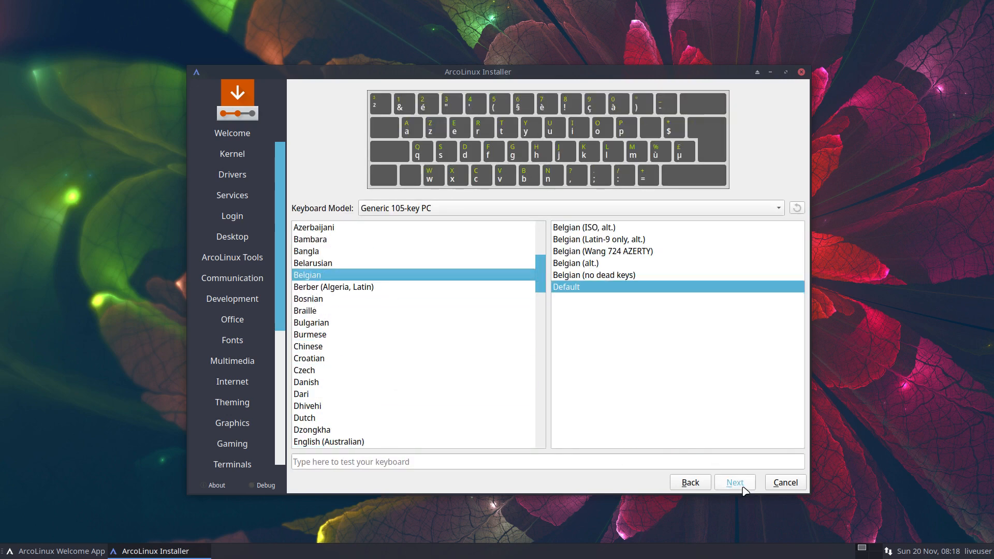
# Step: Erase the disk with ReiserFS as the filesystem type
pyautogui.click(734, 481)
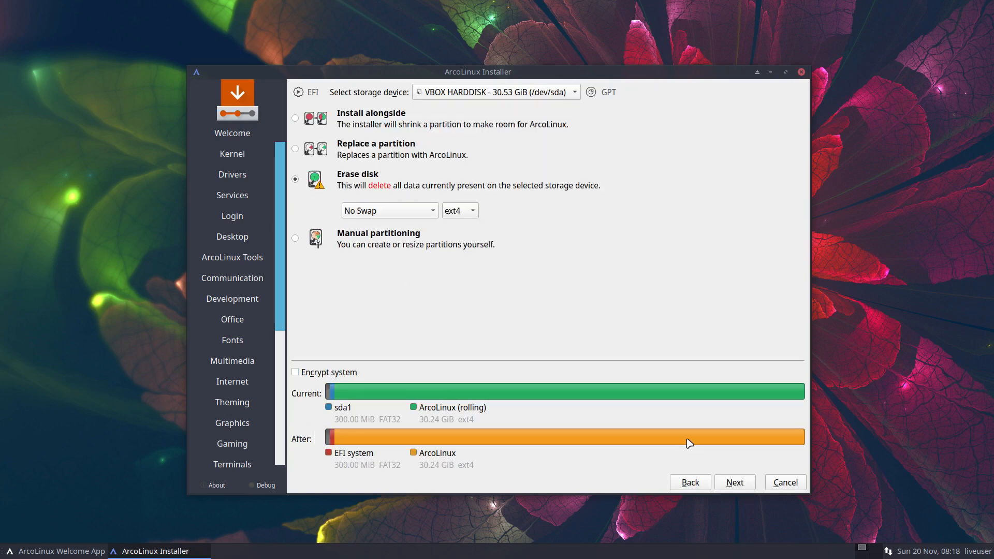
pyautogui.click(459, 210)
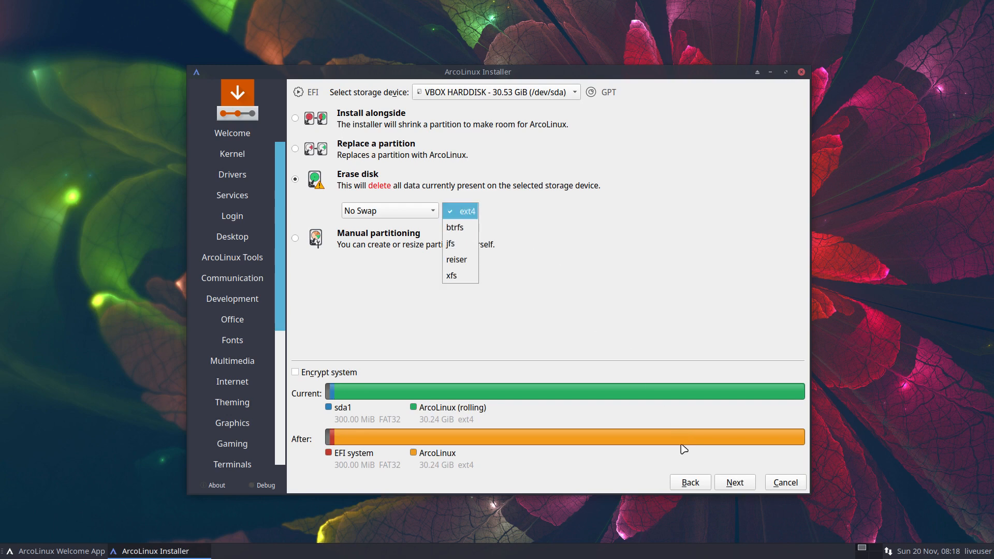
pyautogui.click(456, 259)
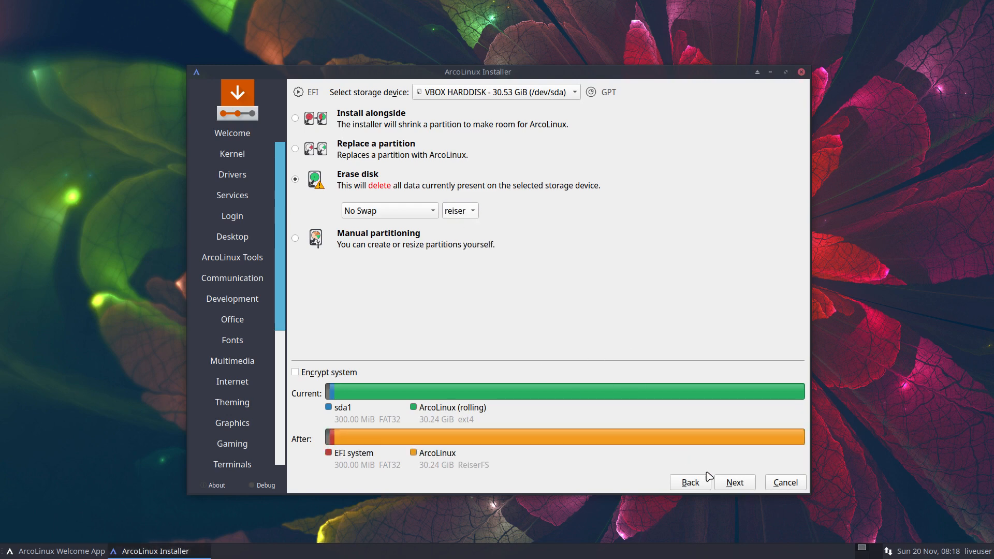
# Step: Fill in the auto-login user account and password, then reach the installation summary
pyautogui.click(734, 483)
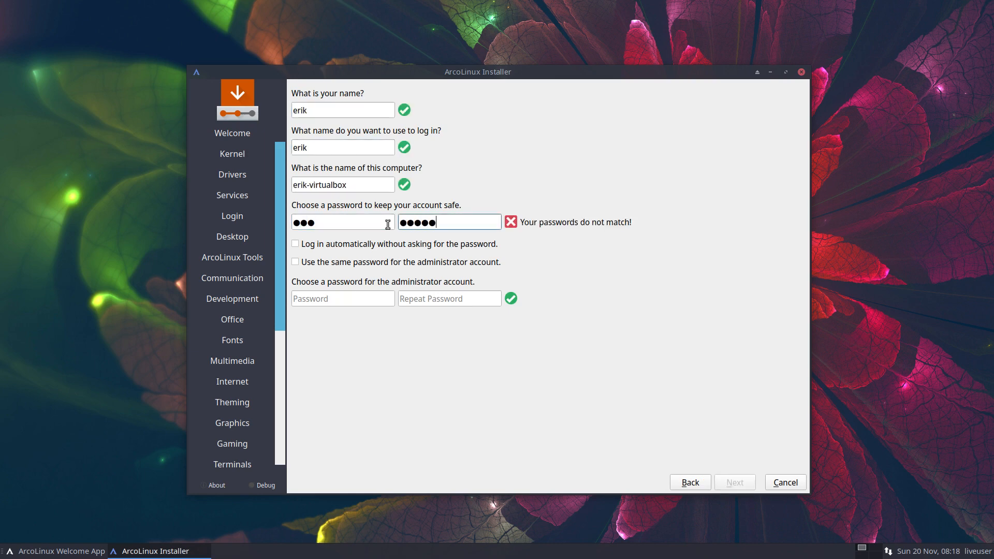
pyautogui.write('•')
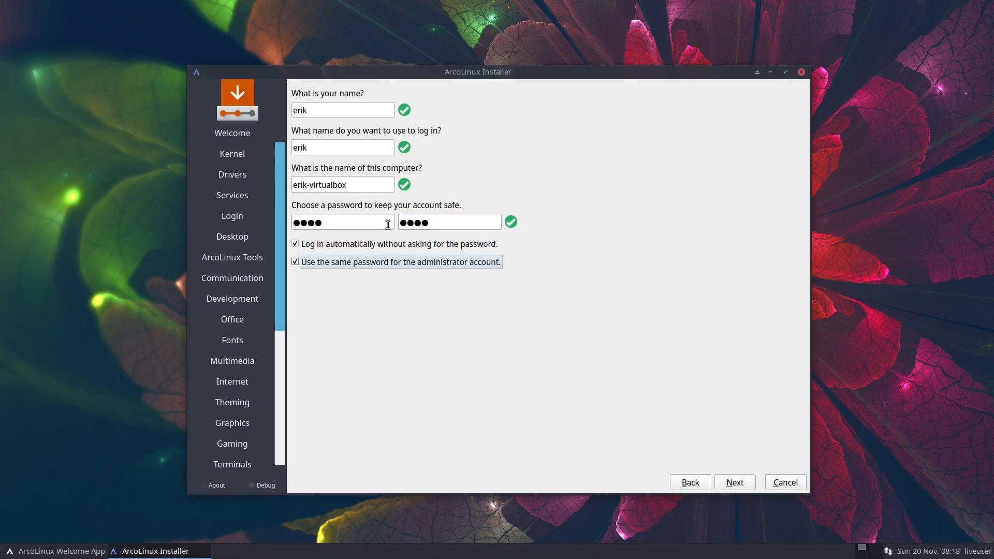
pyautogui.click(734, 482)
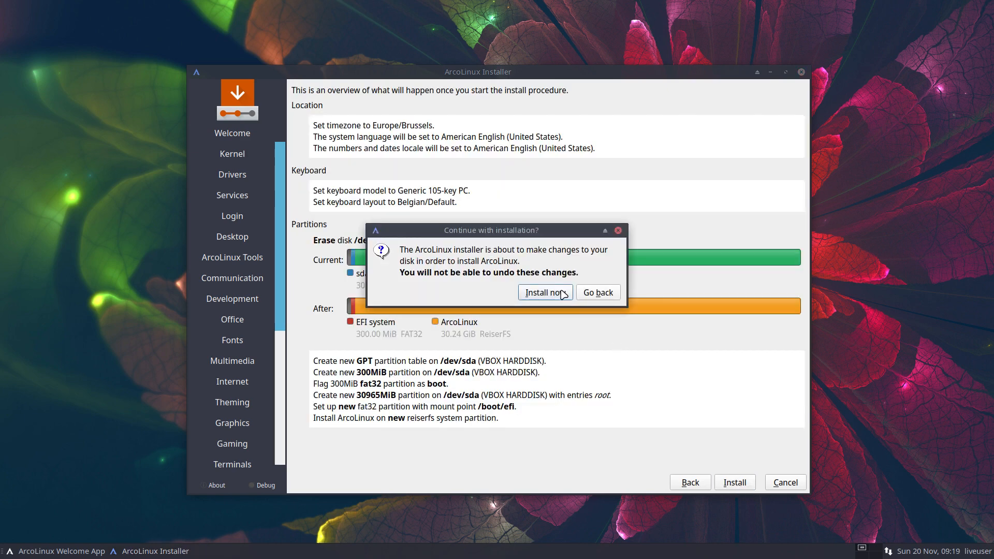
# Step: Confirm Install now to begin installing ArcoLinux onto the virtual disk
pyautogui.click(544, 292)
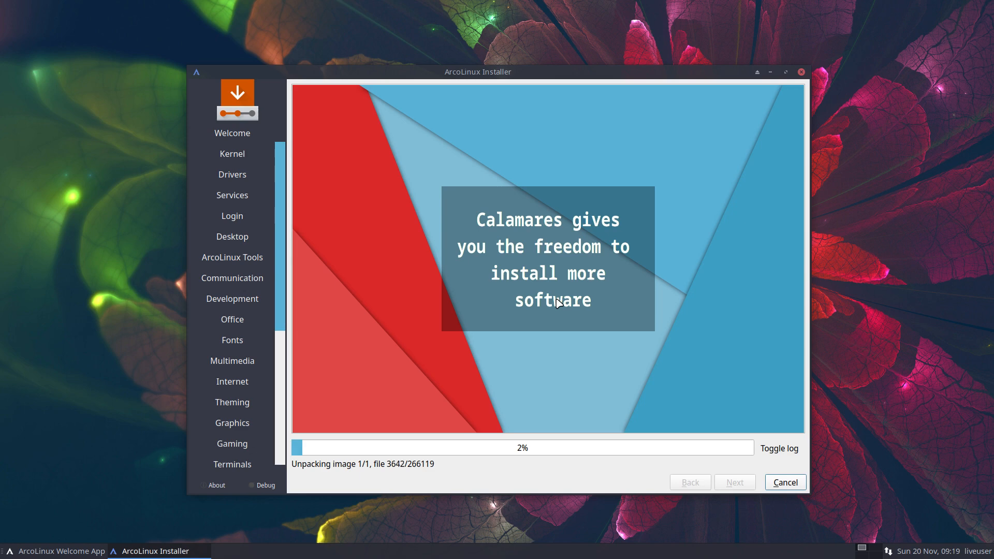
pyautogui.moveTo(974, 135)
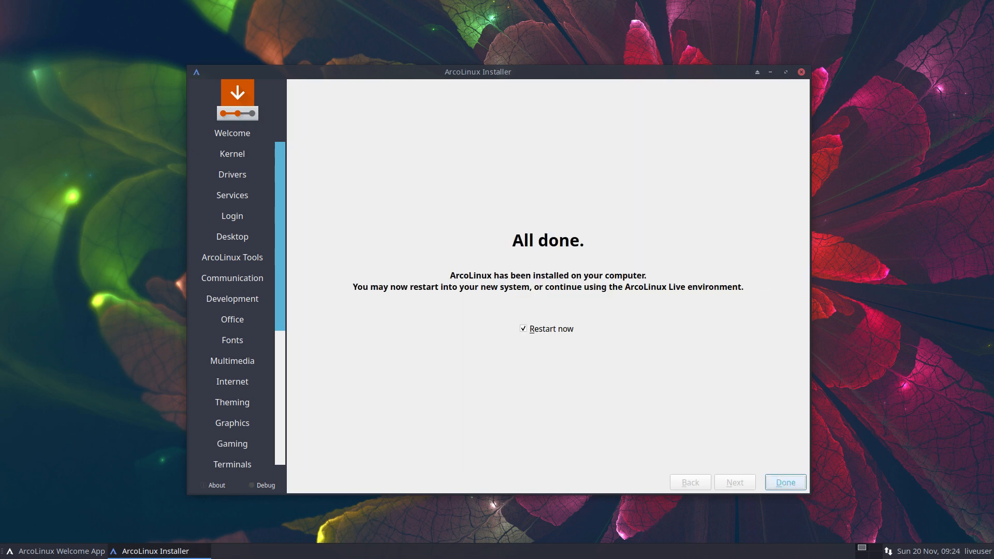
# Step: Finish the installer with Restart now and sign in at the SDDM screen
pyautogui.click(783, 481)
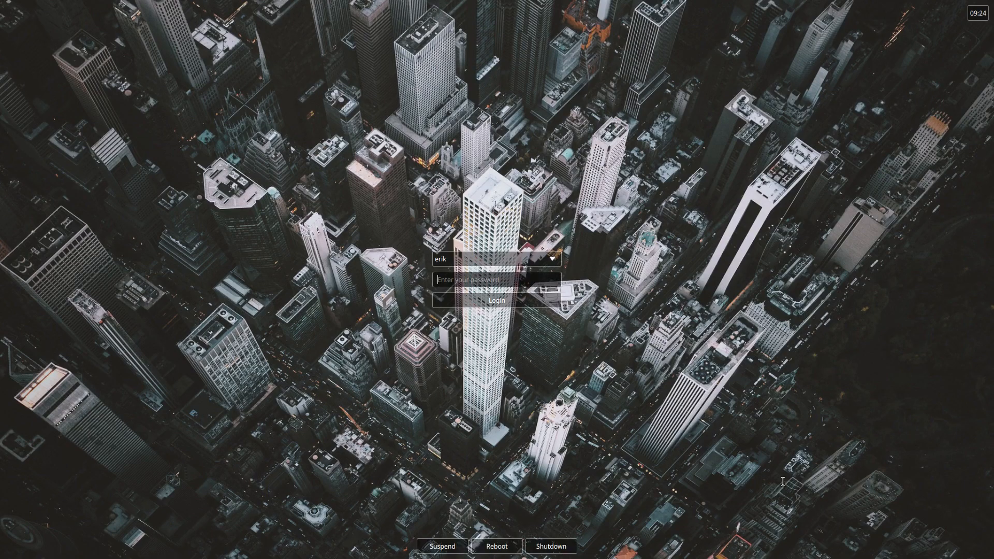
pyautogui.click(497, 301)
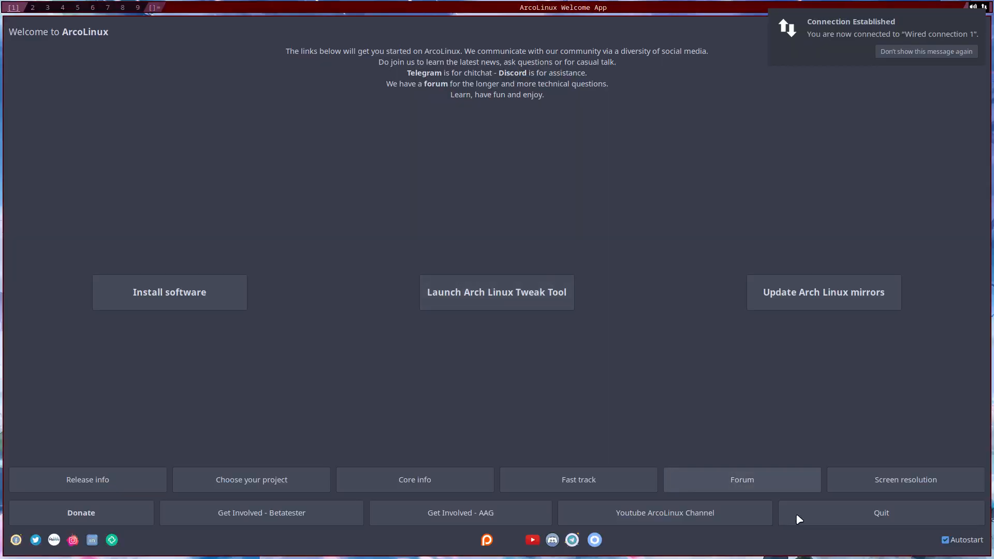
# Step: Quit the Welcome App and dismiss the terminal theme picker
pyautogui.click(880, 512)
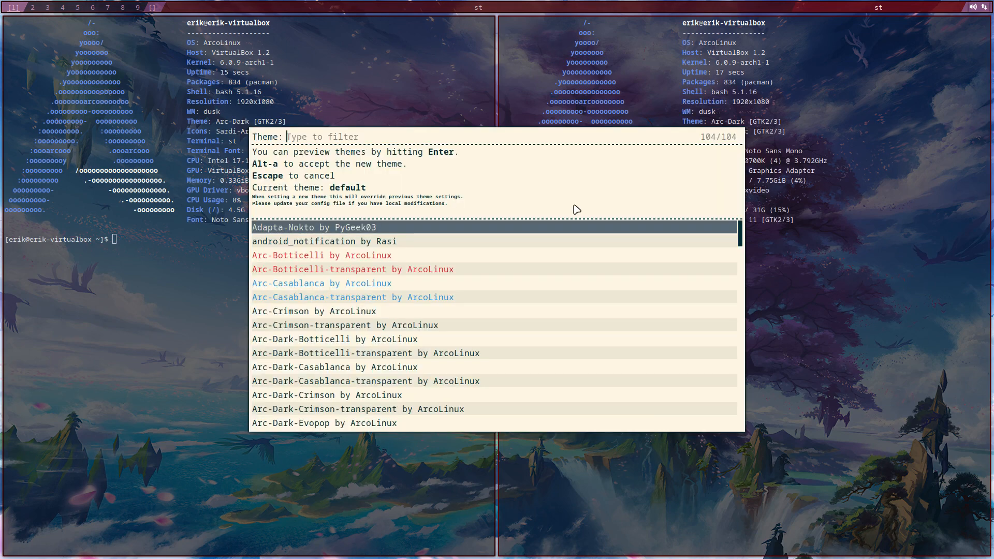
pyautogui.press('Escape')
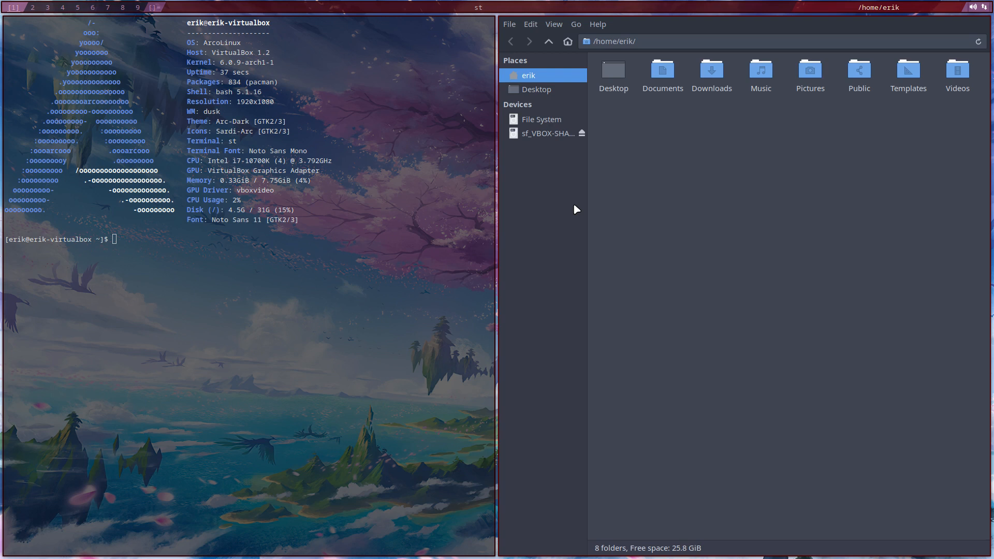
pyautogui.moveTo(505, 224)
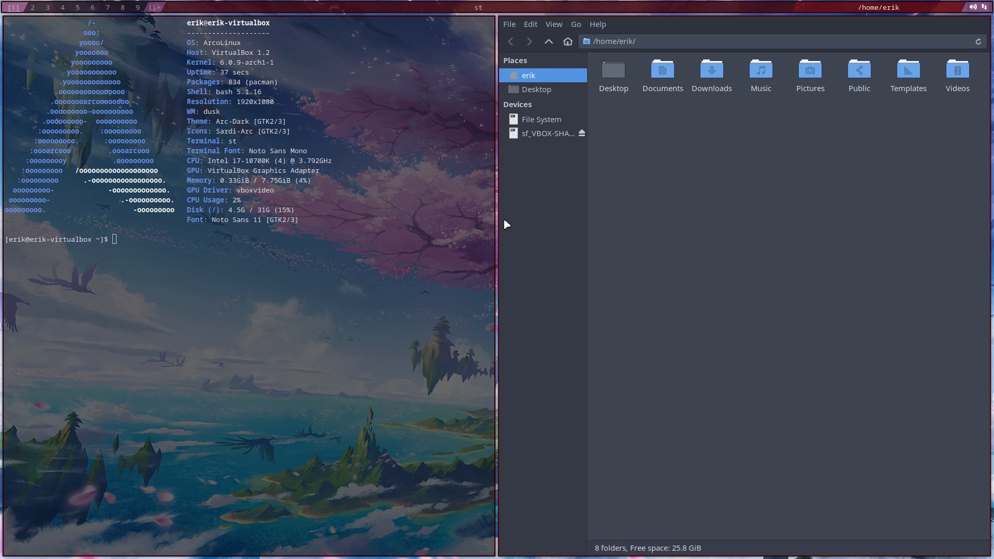
pyautogui.moveTo(385, 240)
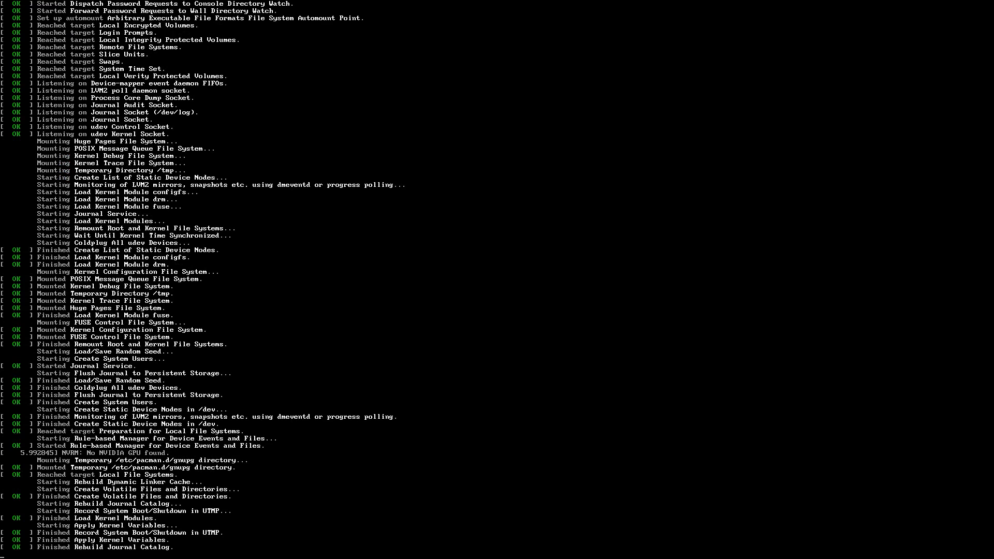
# Step: Wait at the rebooted live session until the ArcoLinux Welcome App offers base and advanced installation
pyautogui.scroll(-3)
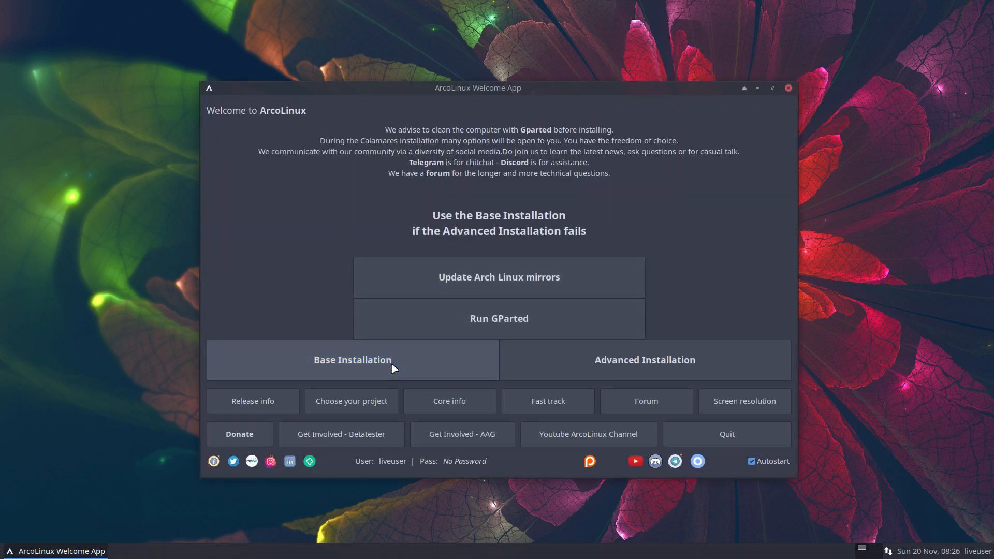
# Step: Start the base installation and accept the welcome, location and Belgian keyboard screens
pyautogui.click(352, 360)
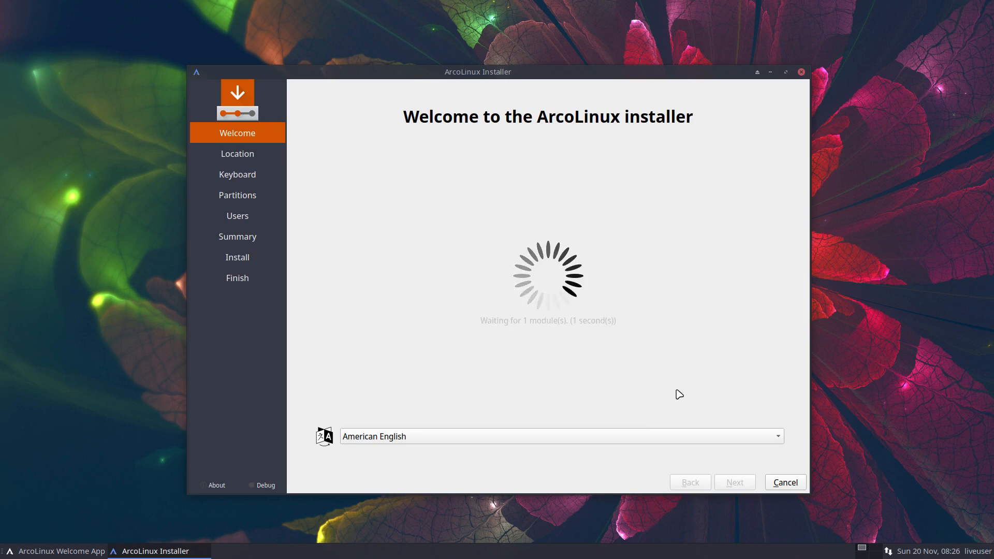
pyautogui.click(733, 481)
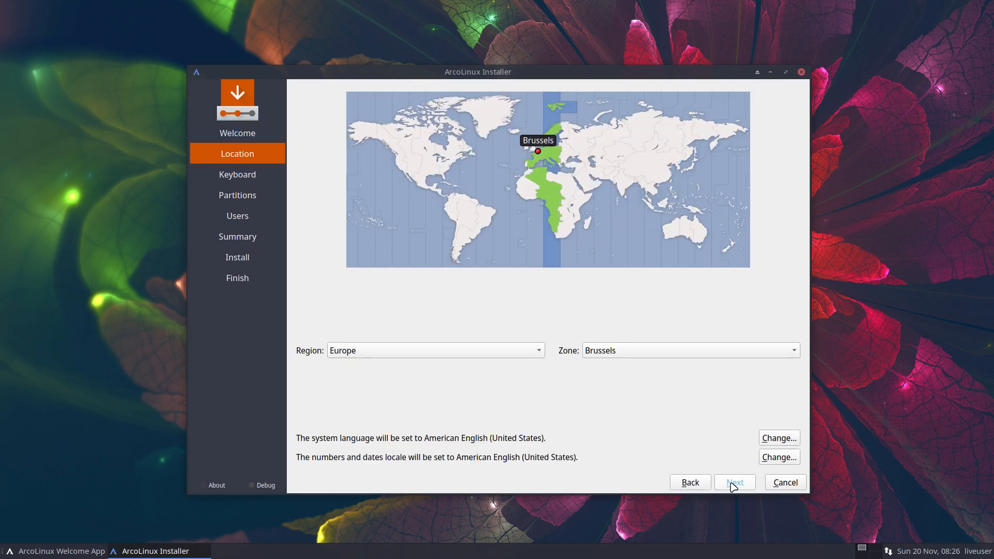
pyautogui.click(734, 483)
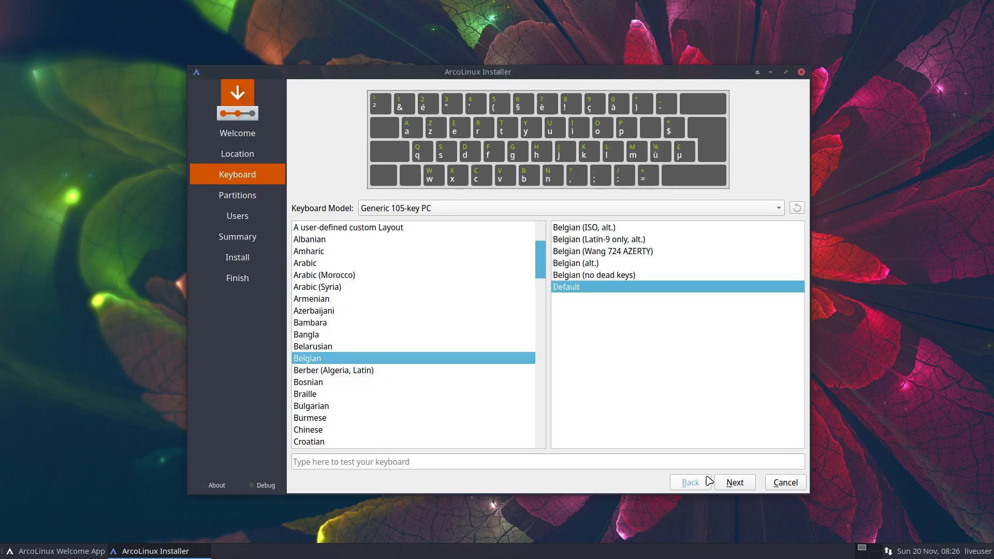
# Step: Choose Erase disk with the xfs filesystem and continue to user setup
pyautogui.click(734, 482)
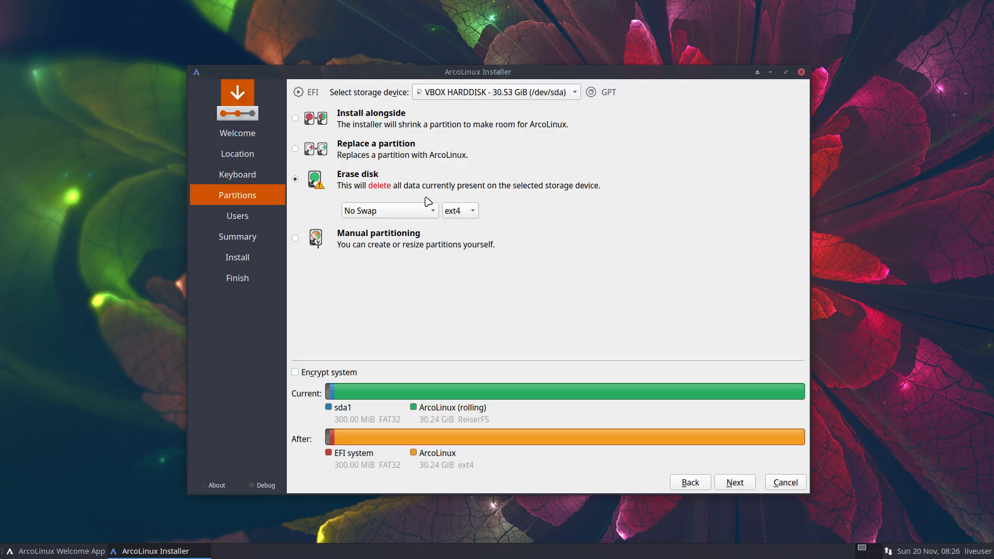
pyautogui.click(457, 210)
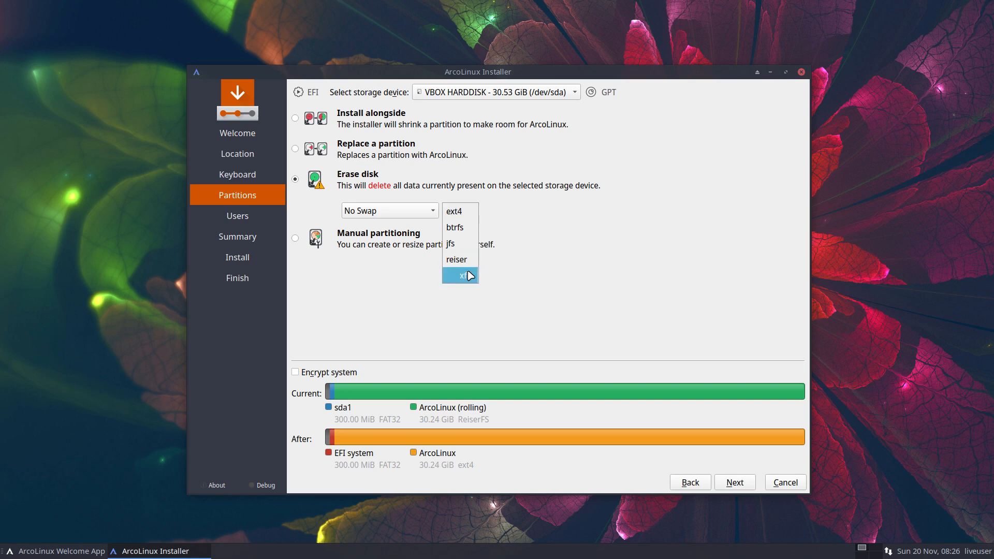
pyautogui.click(734, 481)
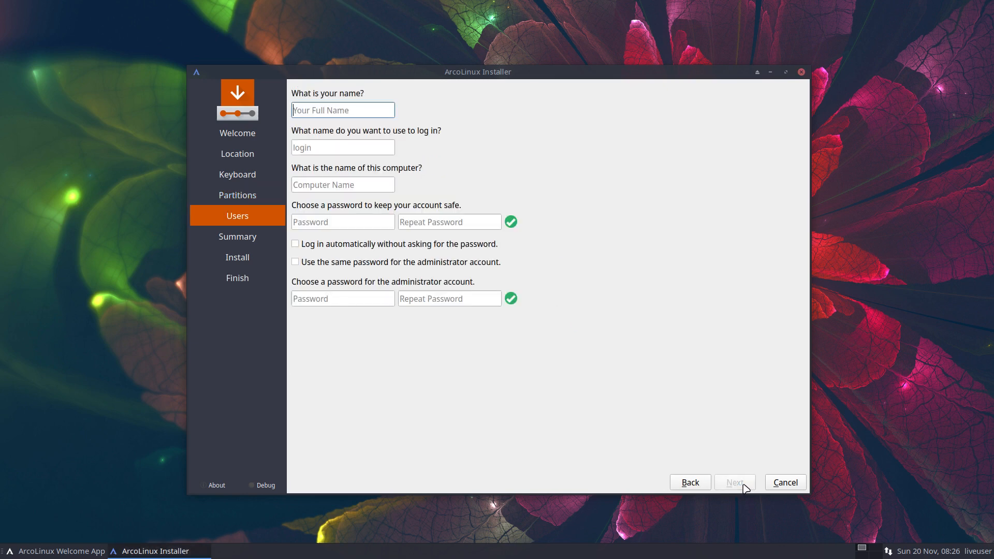
# Step: Create user 'erik' with autologin and shared admin password, then run the installation to All done
pyautogui.write('erik')
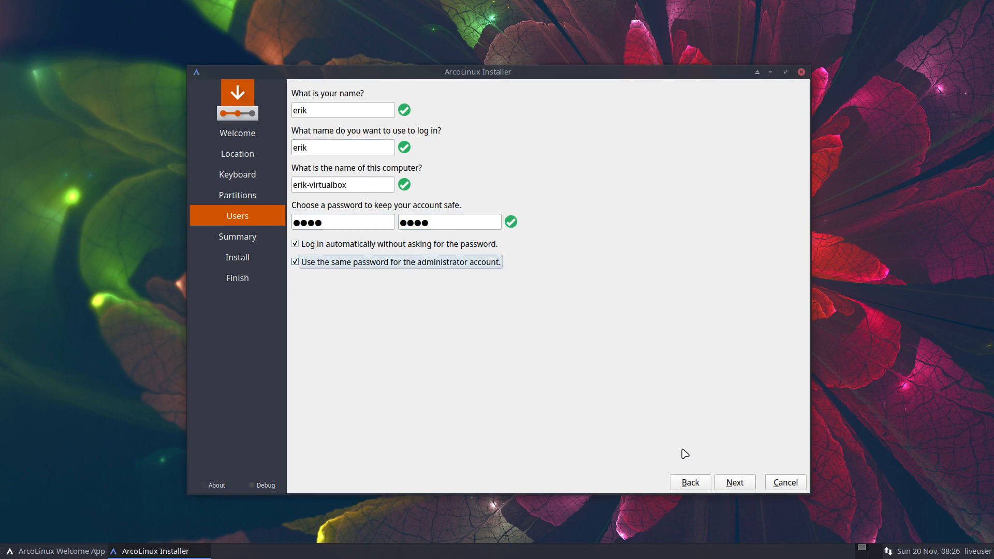
pyautogui.click(734, 483)
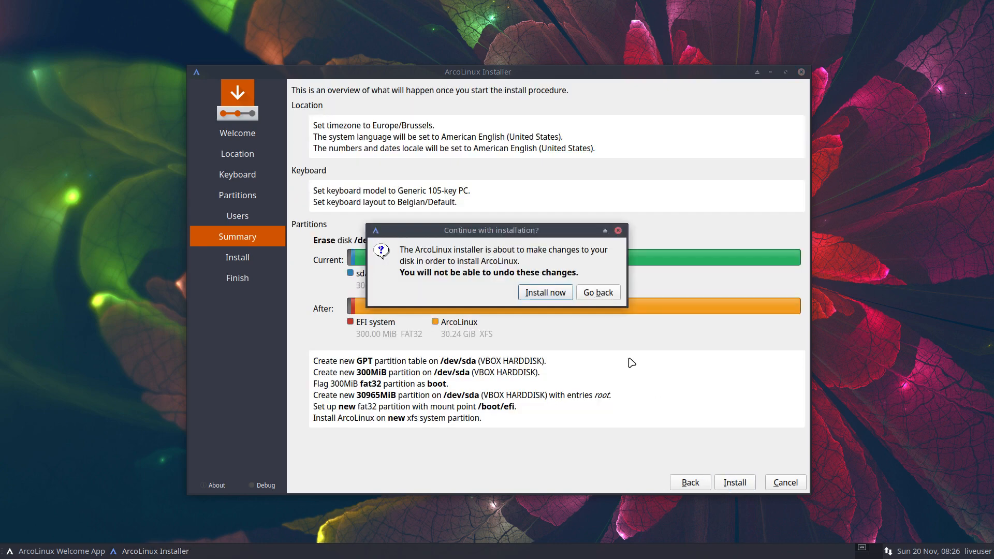
pyautogui.click(543, 292)
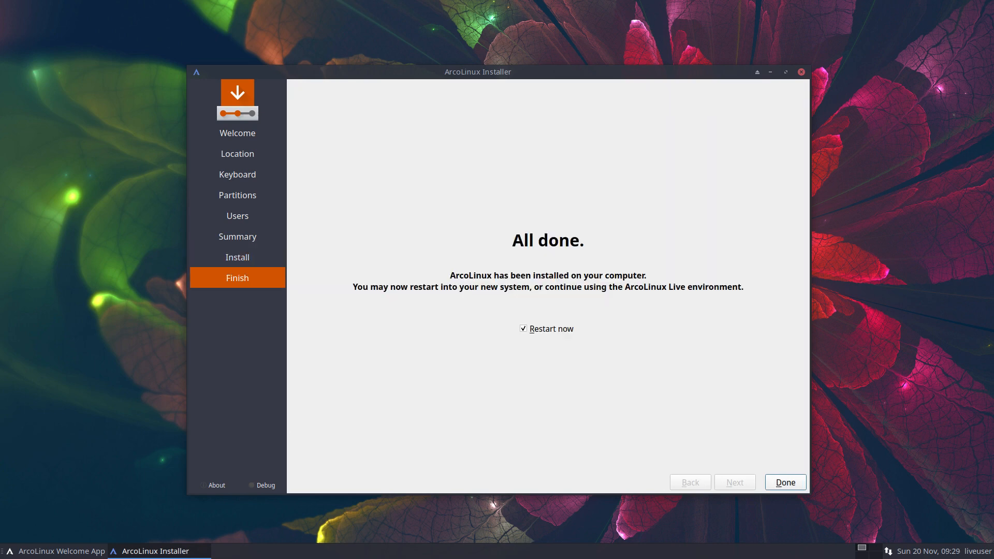
pyautogui.moveTo(784, 483)
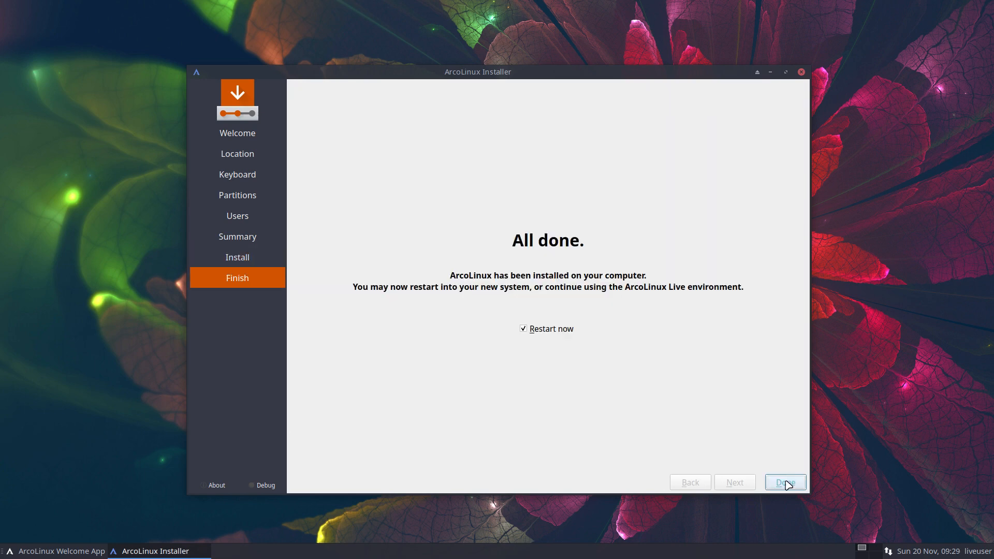
# Step: Finish the installer with Restart now and log in at the tty1 prompt of the new system
pyautogui.click(784, 482)
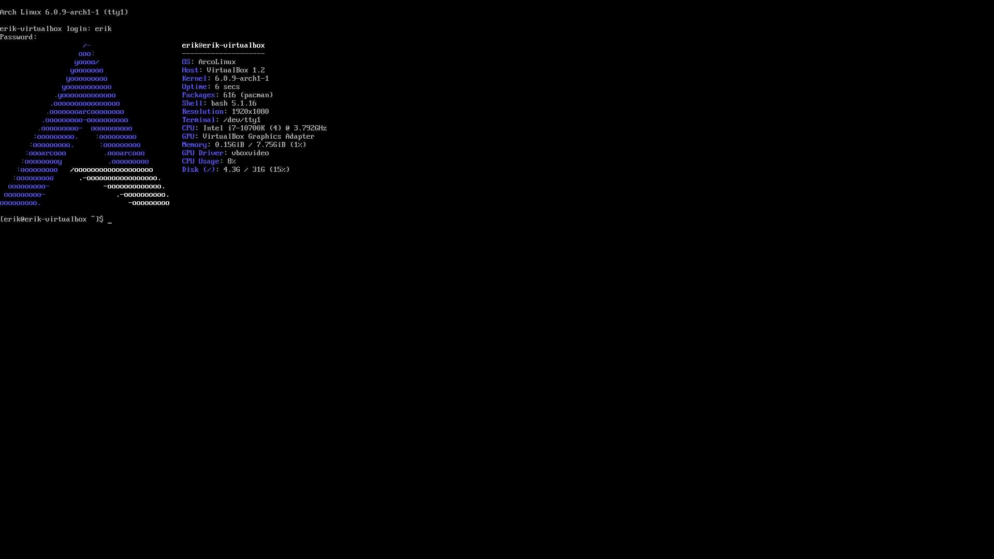
# Step: Refresh the mirrors with 'mirror' under sudo, then run the full update upgrading 11 packages
pyautogui.write('mi')
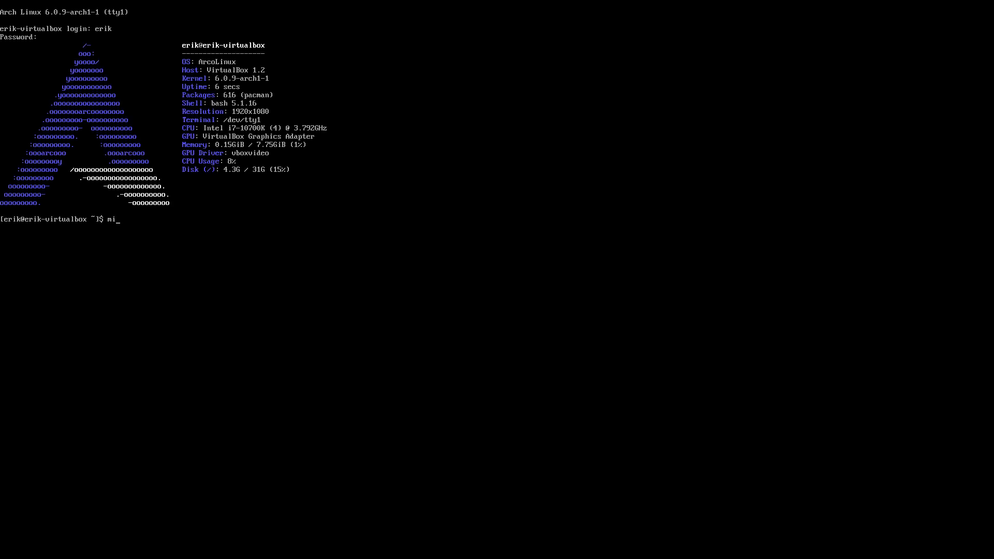
pyautogui.write('rror')
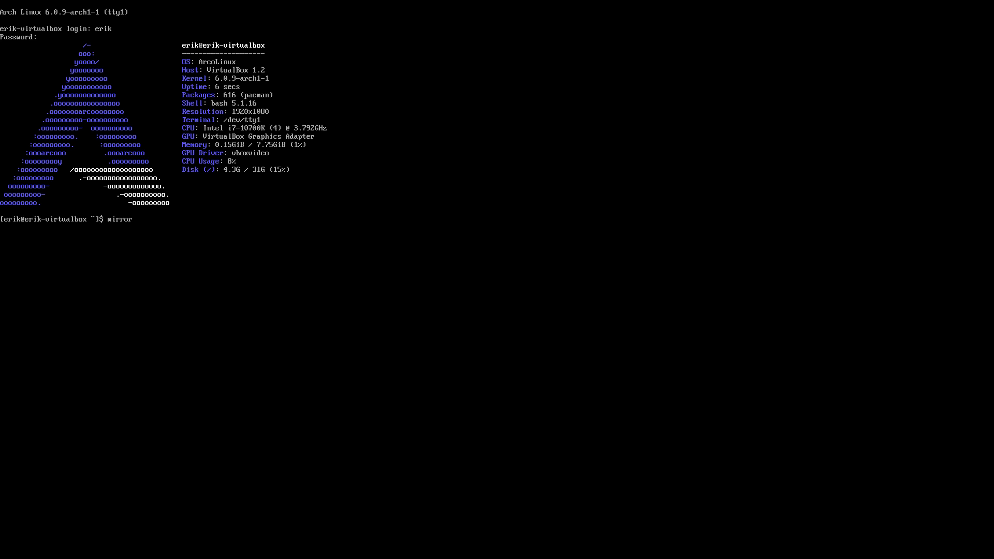
pyautogui.press('Return')
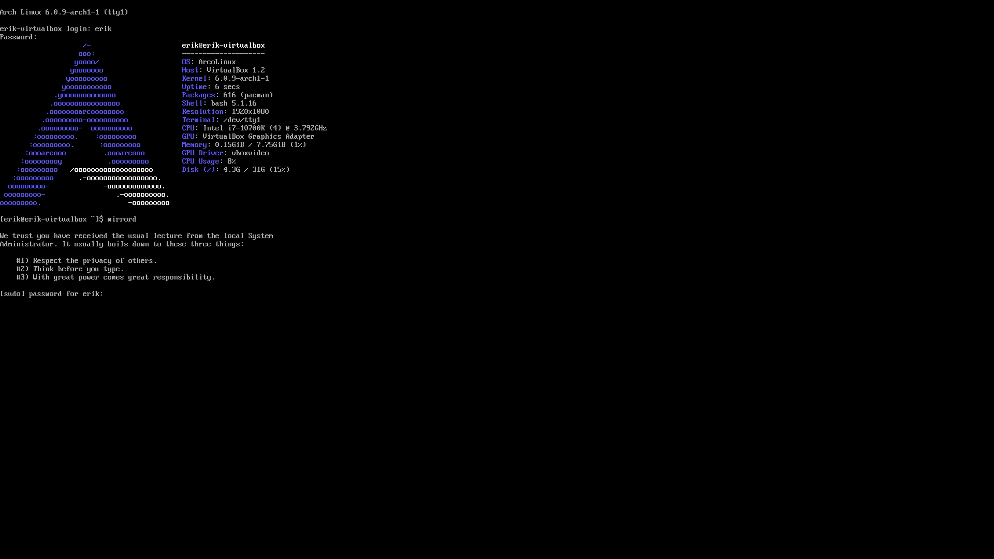
pyautogui.press('Return')
pyautogui.write('udpate')
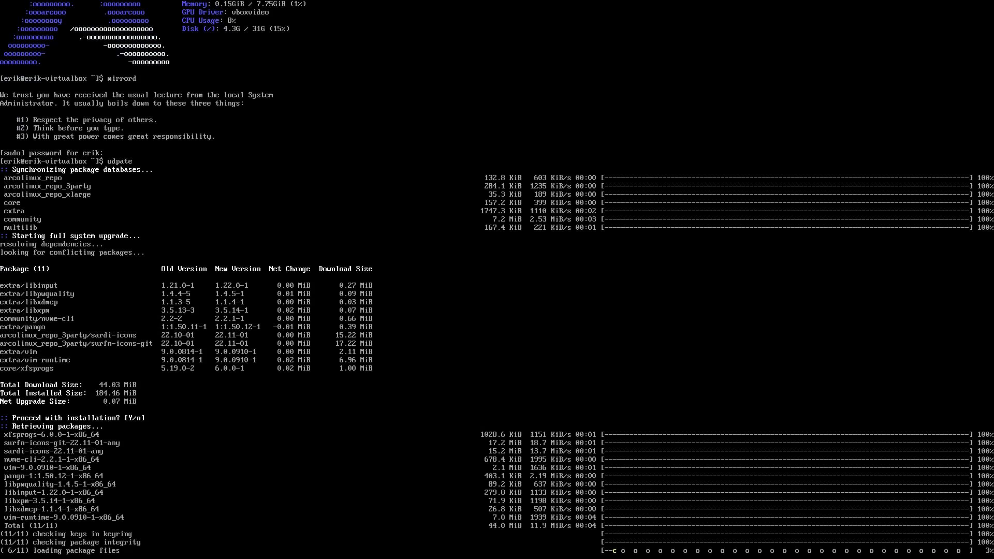
pyautogui.scroll(-3)
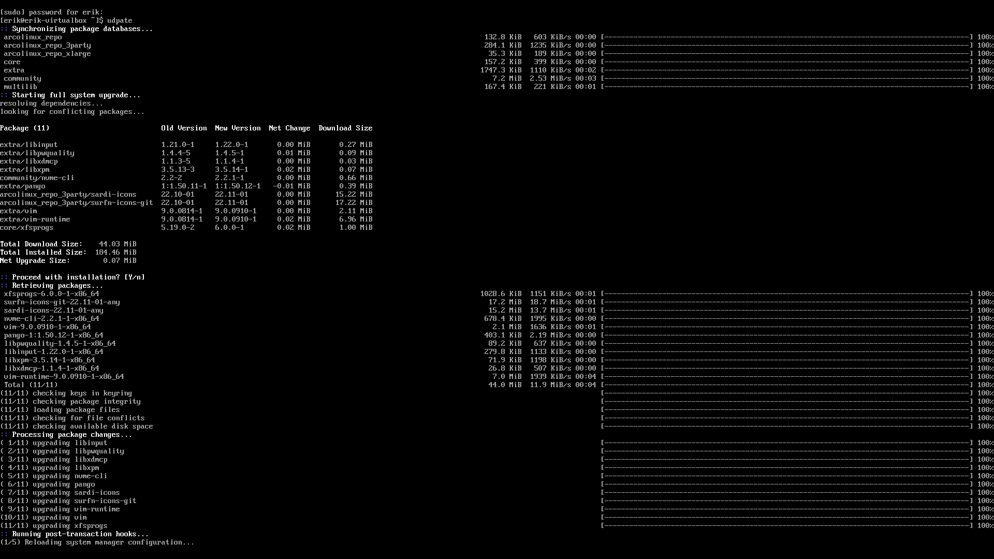
pyautogui.scroll(-3)
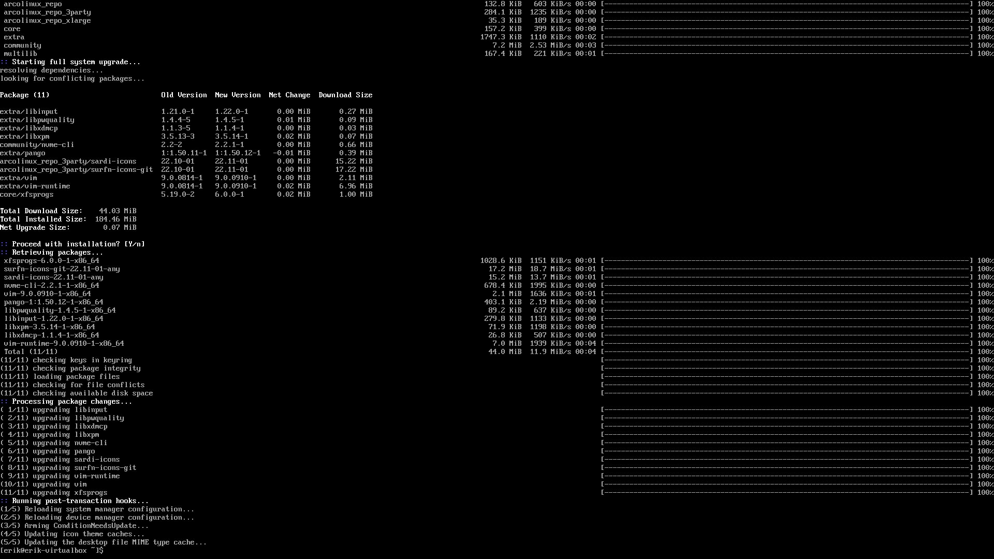
pyautogui.write('f')
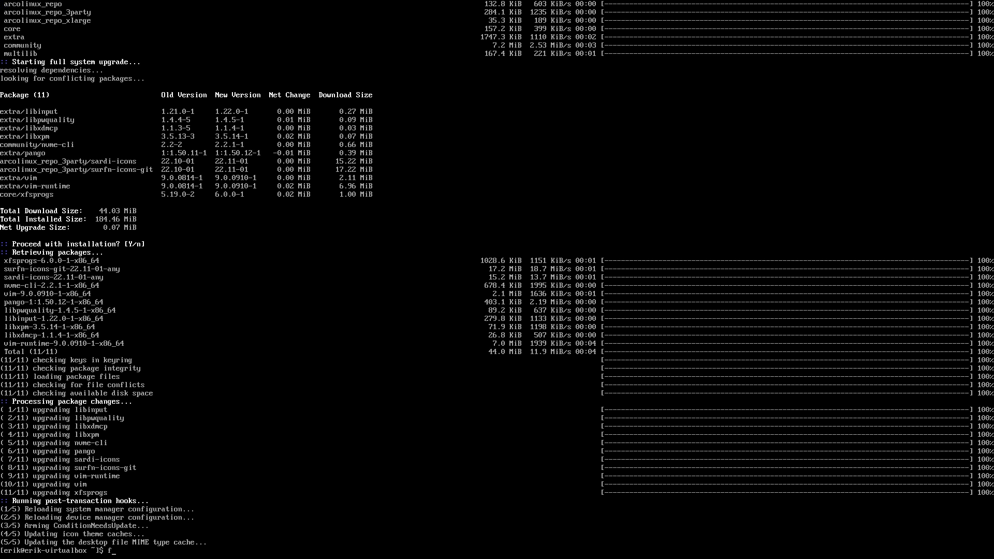
pyautogui.press('Backspace')
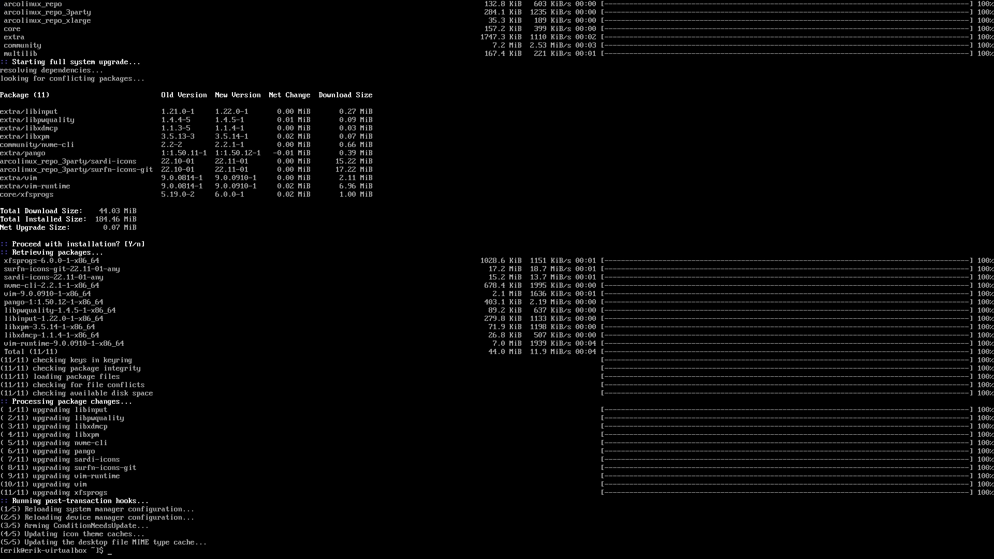
pyautogui.write('git')
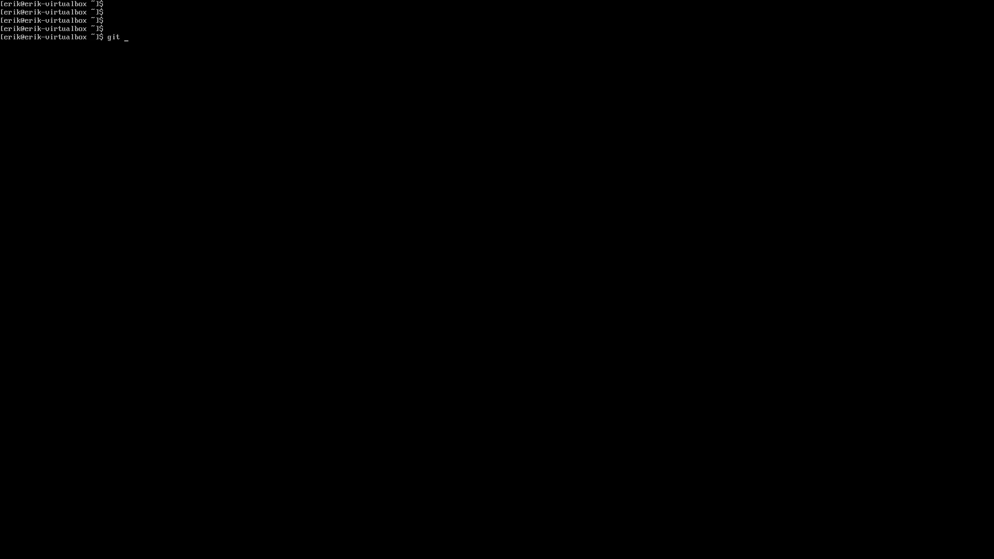
pyautogui.write('clone https')
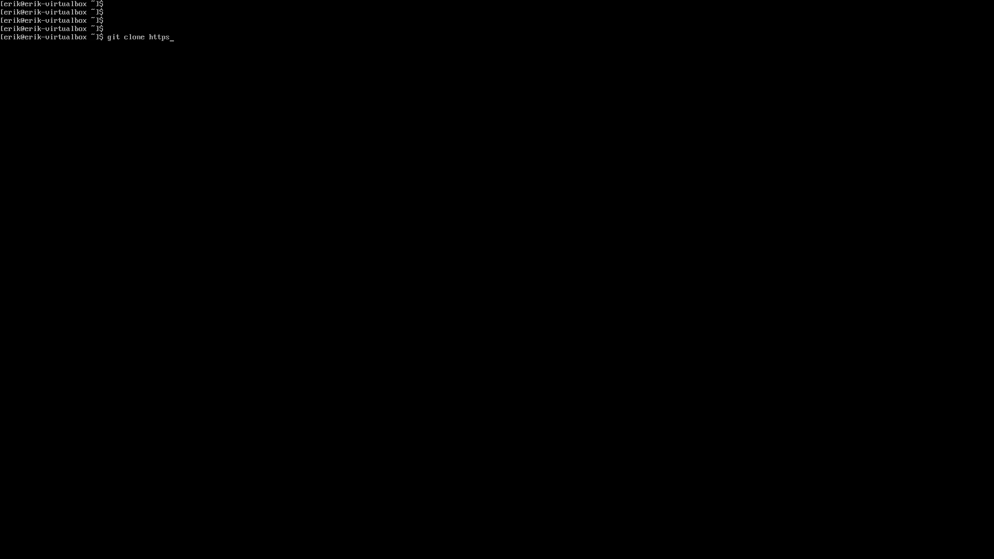
pyautogui.write('://gith')
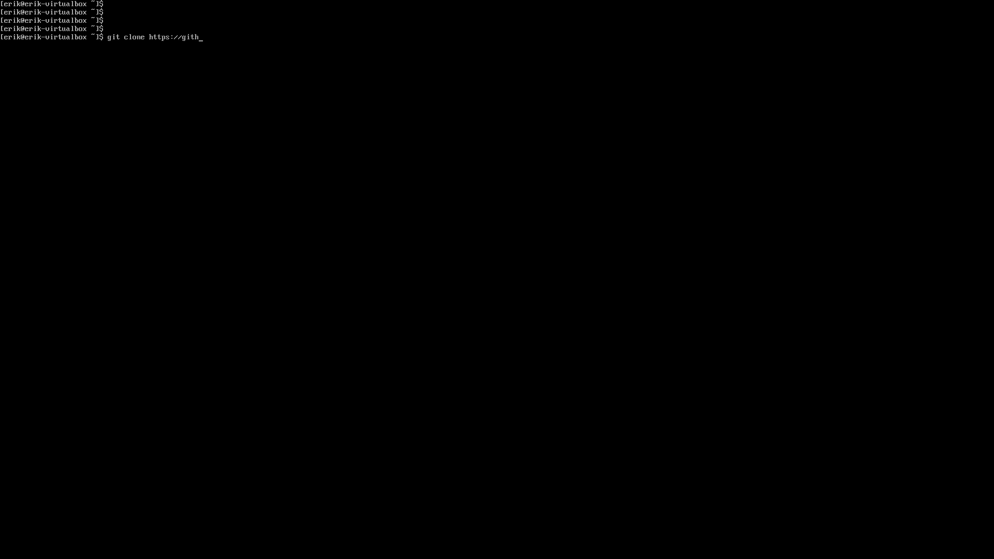
pyautogui.write('ub.com/')
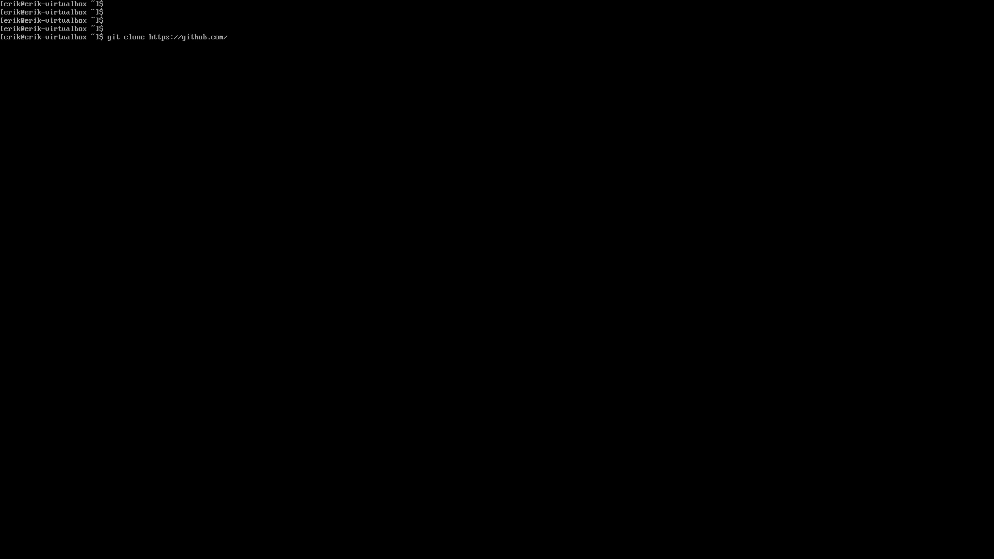
pyautogui.write('arcolinud')
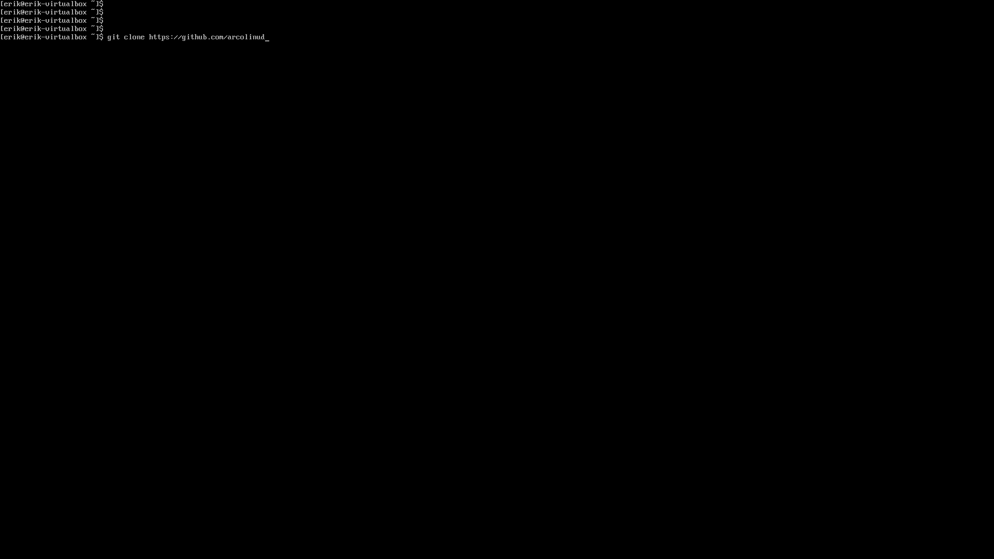
pyautogui.write('d')
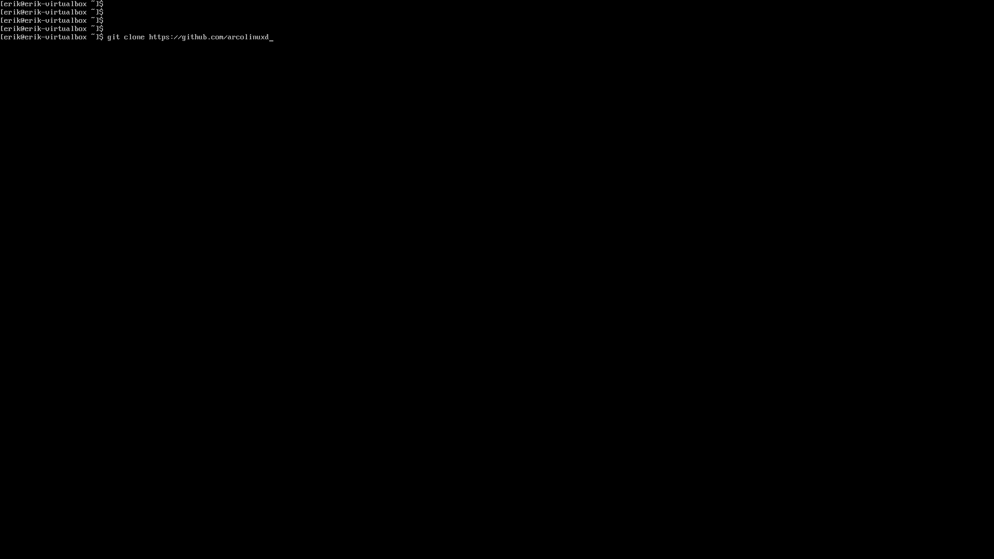
pyautogui.write('/arco')
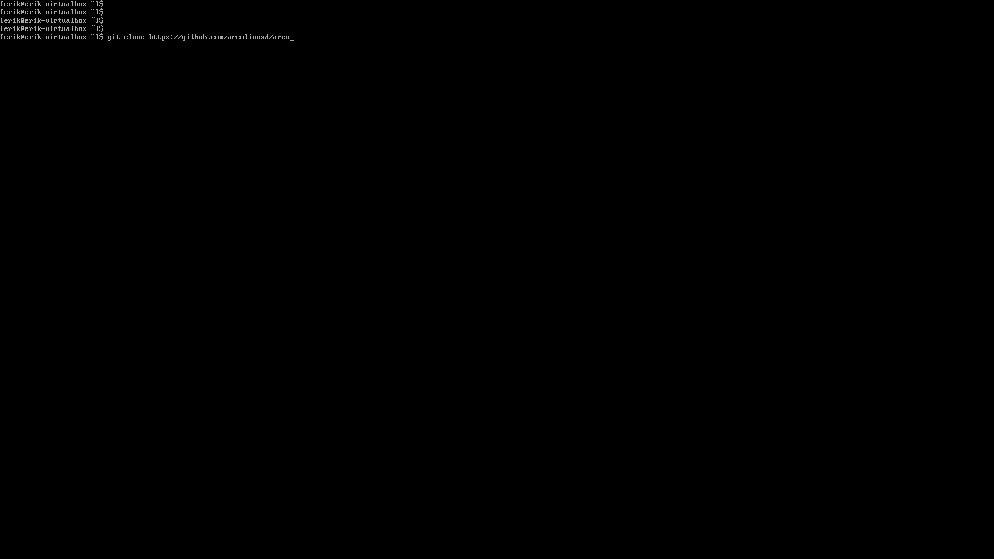
pyautogui.write('-')
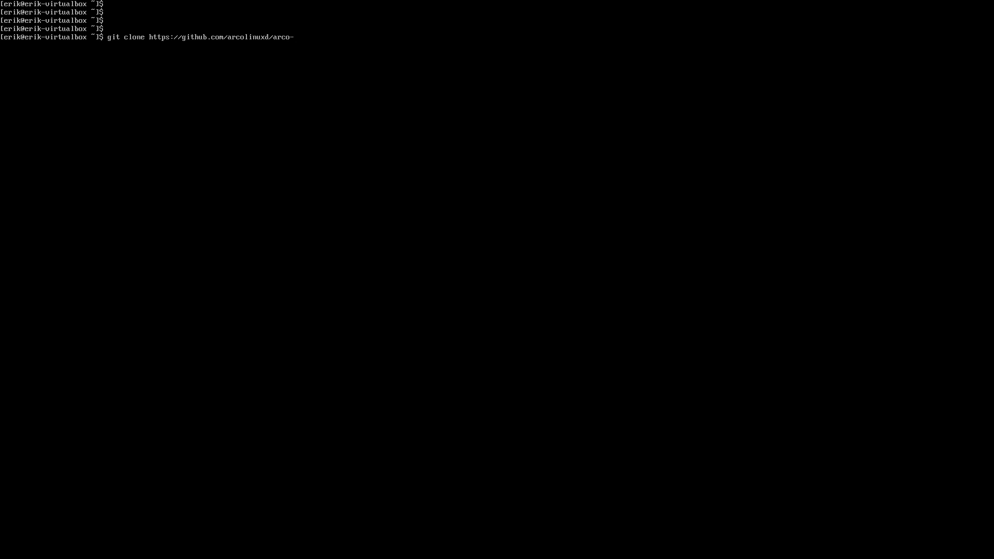
pyautogui.press('Return')
pyautogui.write('./')
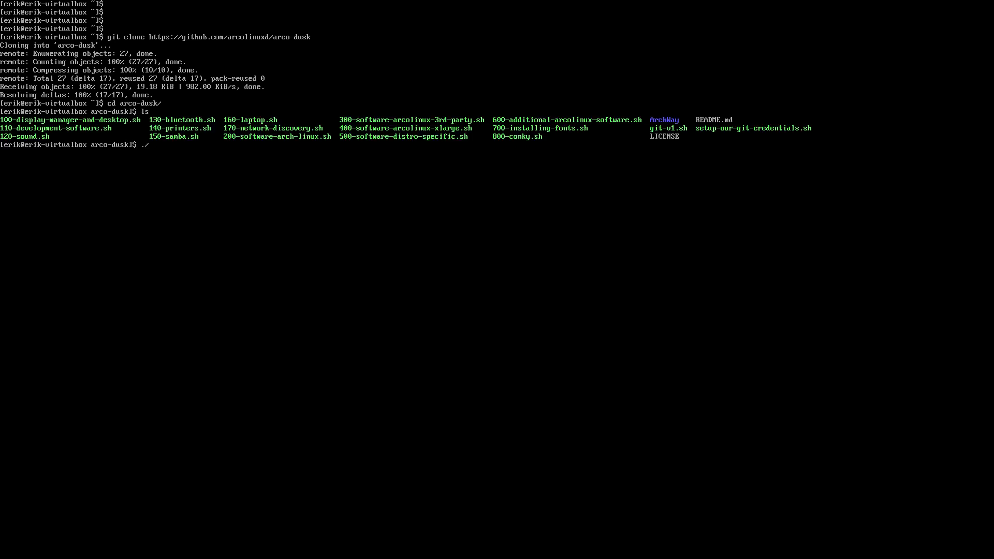
# Step: Run the Dusk setup script to install its packages and enable SDDM
pyautogui.press('Return')
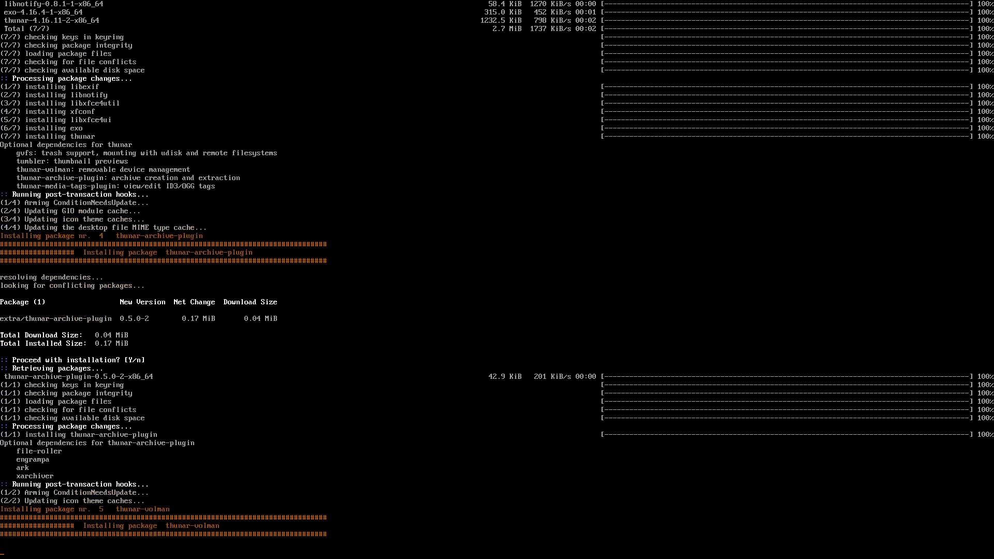
pyautogui.scroll(-3)
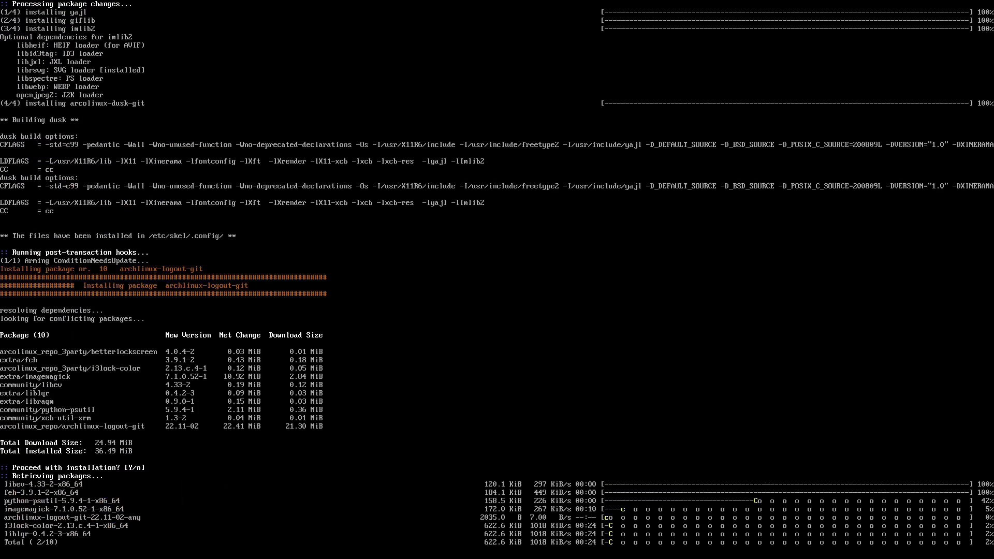
pyautogui.scroll(-3)
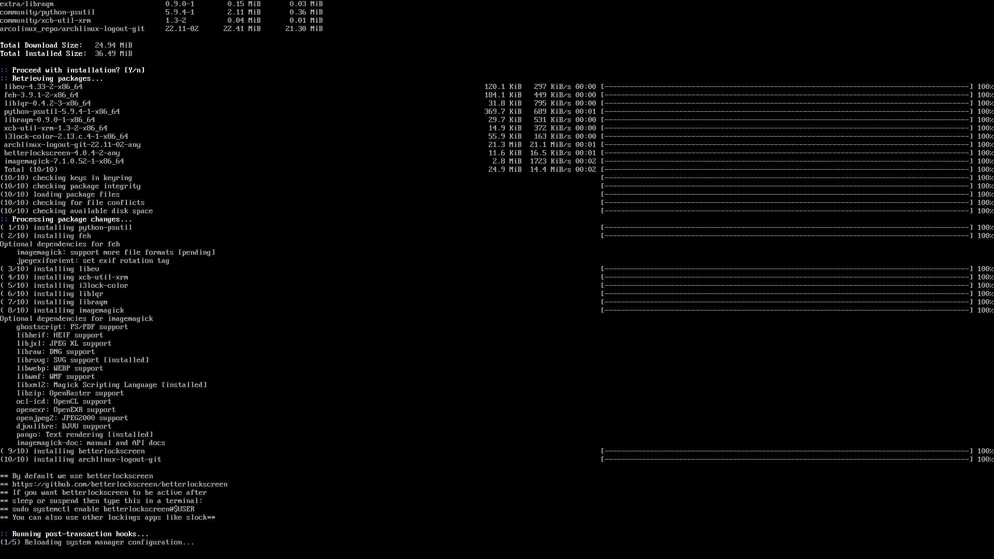
pyautogui.scroll(-3)
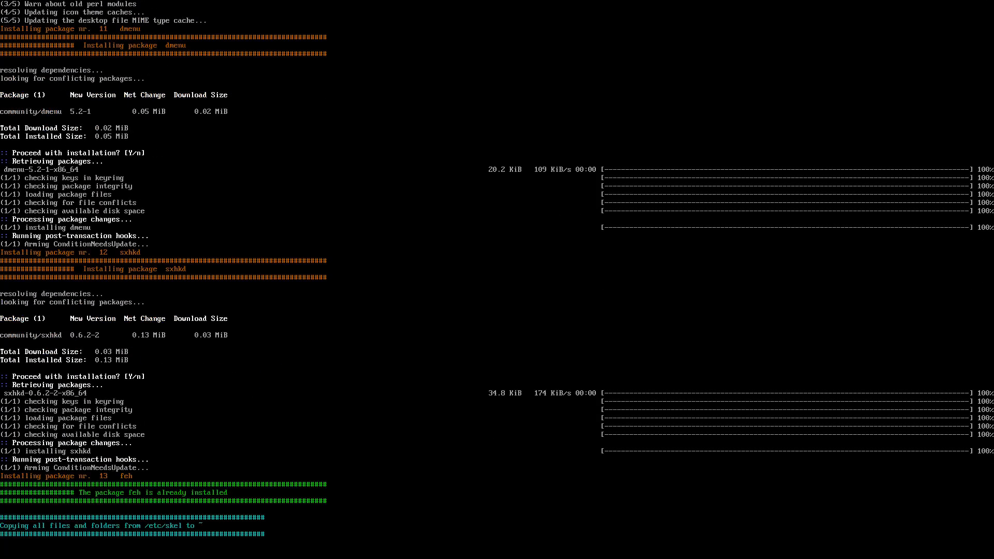
pyautogui.scroll(-3)
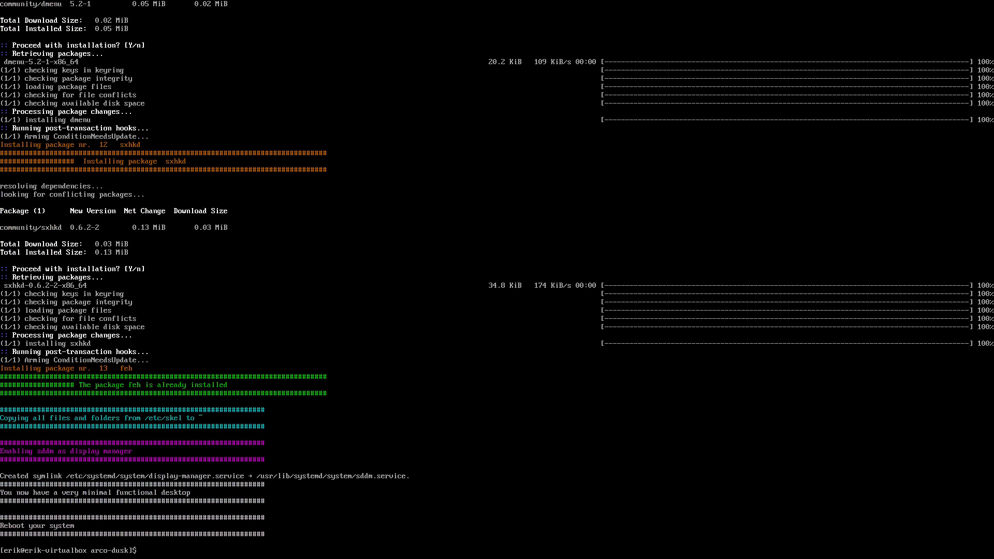
# Step: Run 'skel' and answer 'y' to copy /etc/skel into home, then reboot to the SDDM login
pyautogui.write('skel')
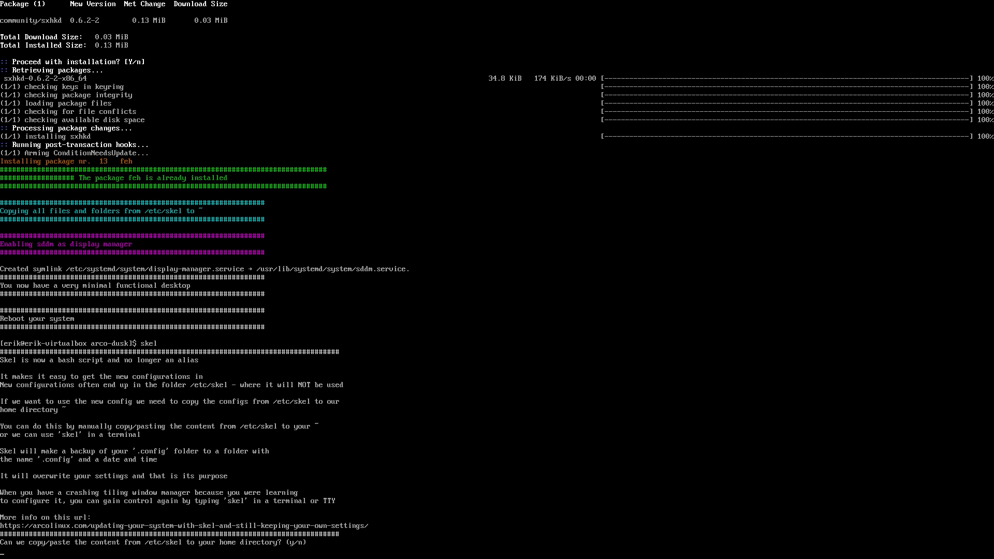
pyautogui.write('y')
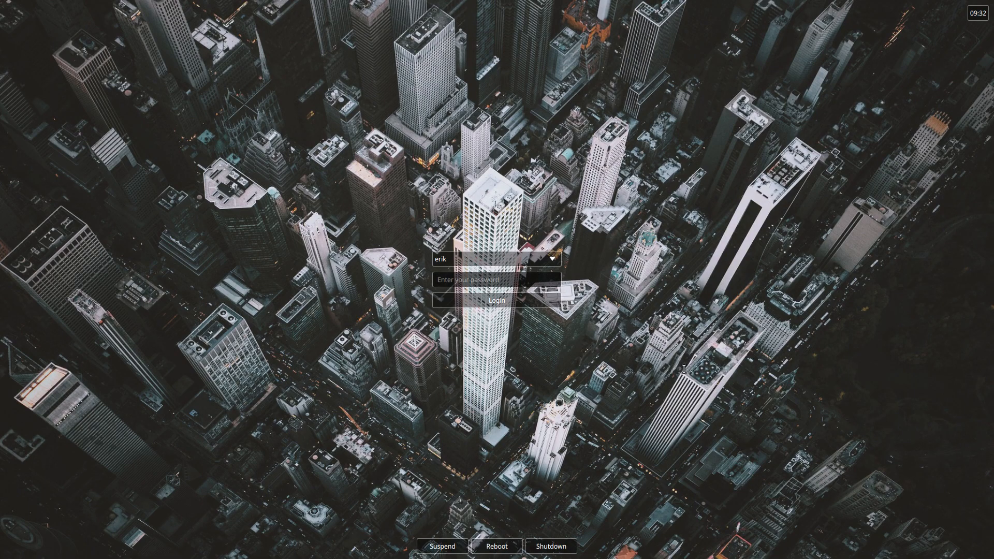
# Step: Log in to Dusk, untick the Welcome App autostart, then switch to TTY2 and log in
pyautogui.click(496, 300)
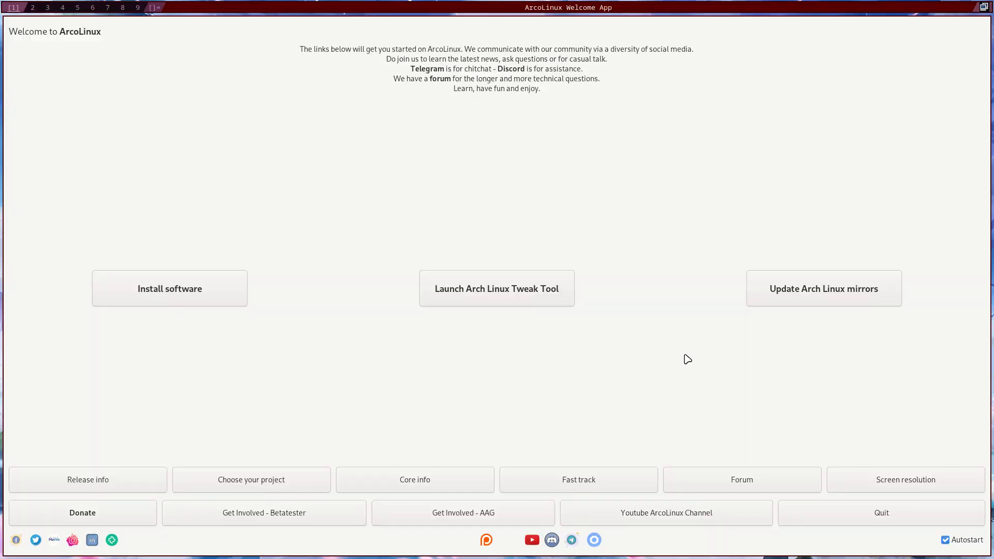
pyautogui.moveTo(204, 71)
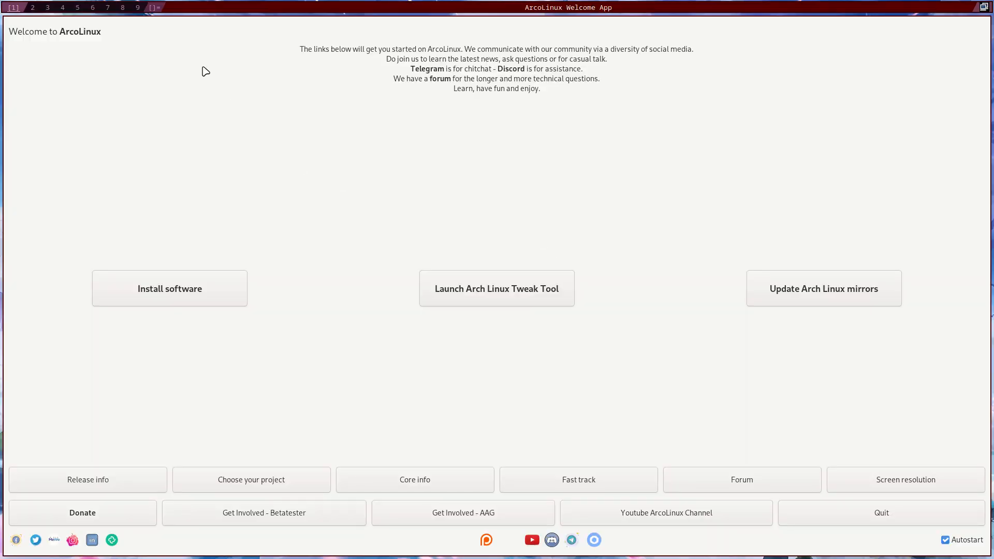
pyautogui.moveTo(273, 153)
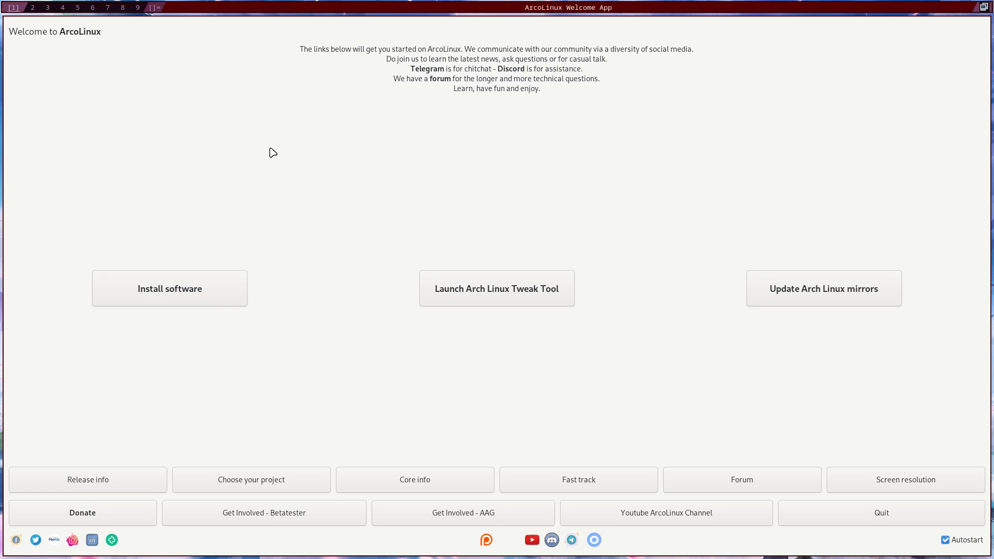
pyautogui.moveTo(961, 544)
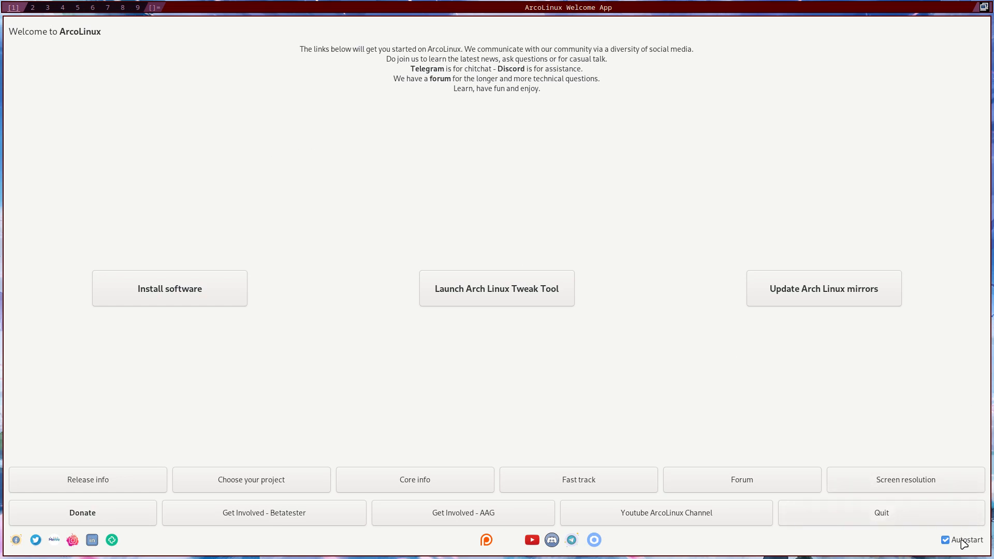
pyautogui.click(880, 512)
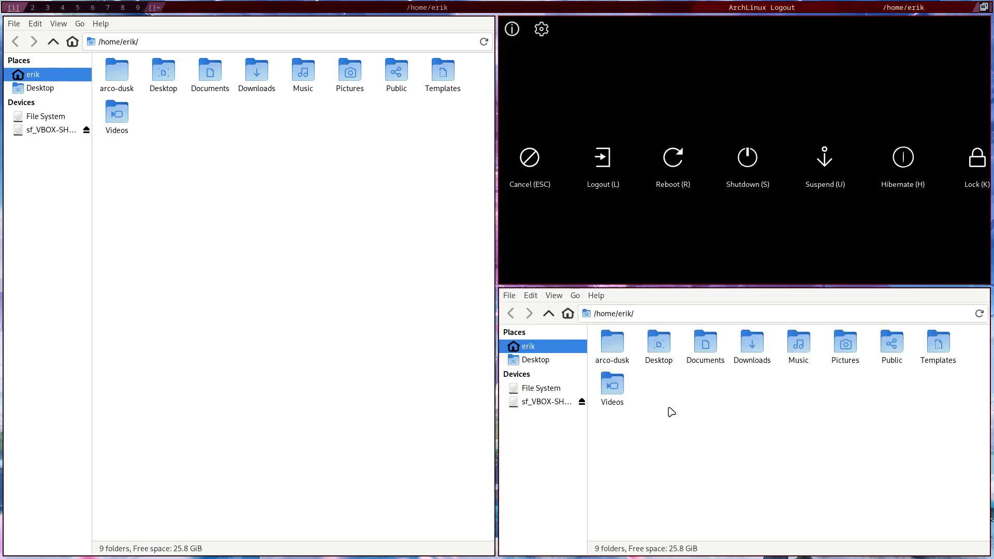
pyautogui.click(529, 163)
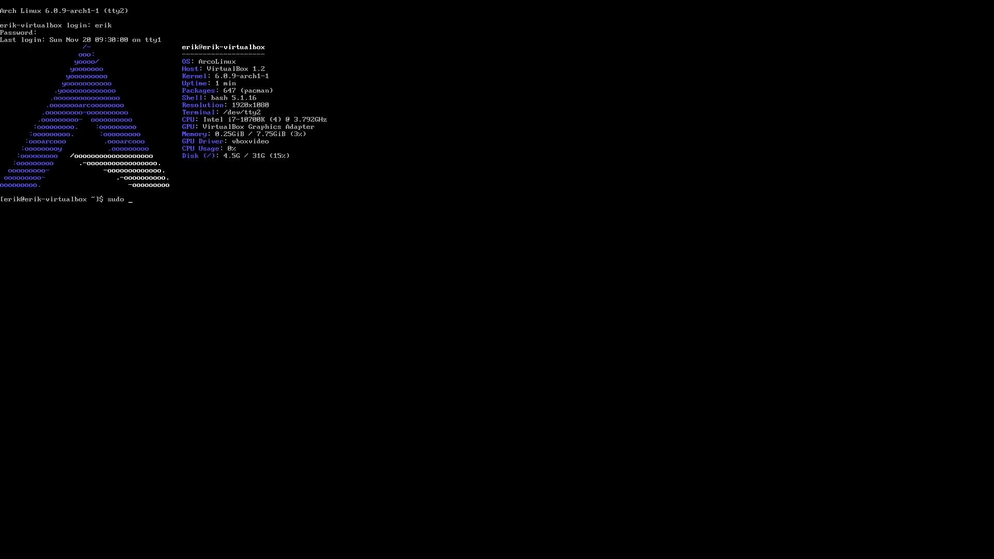
# Step: Reinstall alacritty with sudo pacman -S, confirming with Y
pyautogui.write('pacman -S ala')
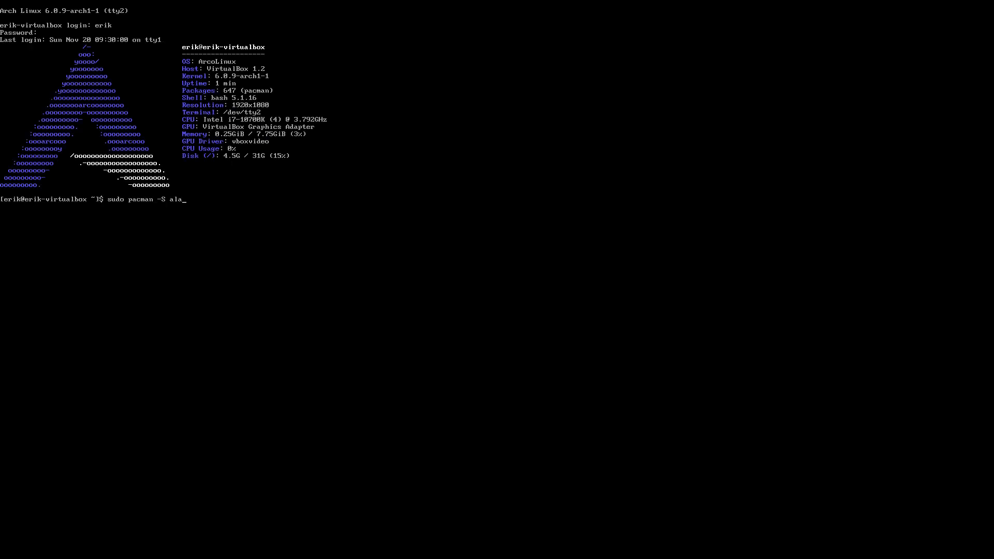
pyautogui.write('crit')
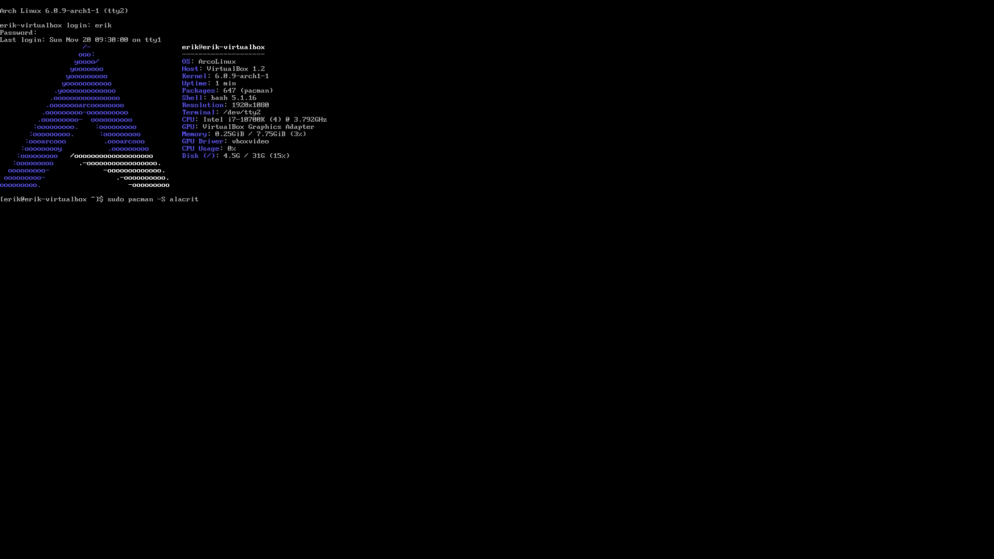
pyautogui.press('Return')
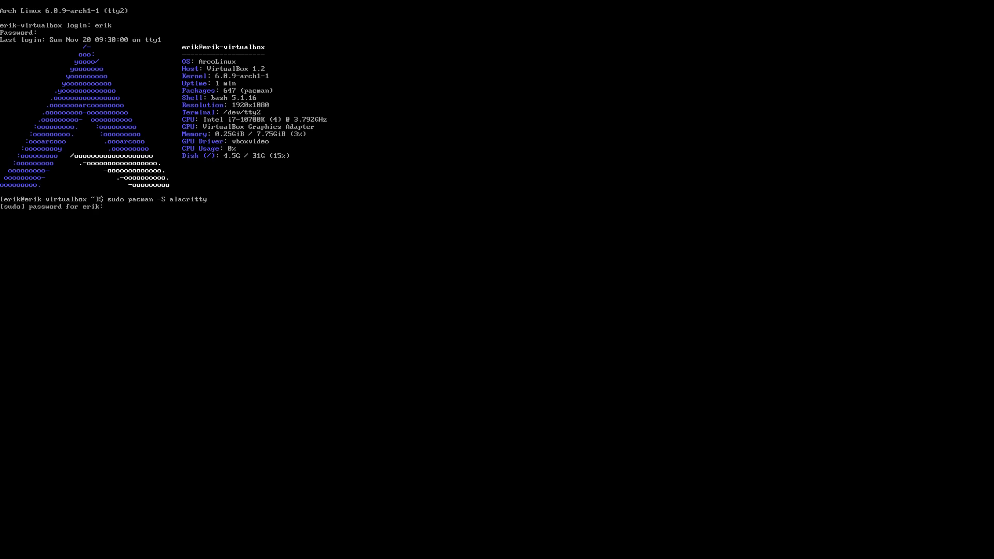
pyautogui.press('Return')
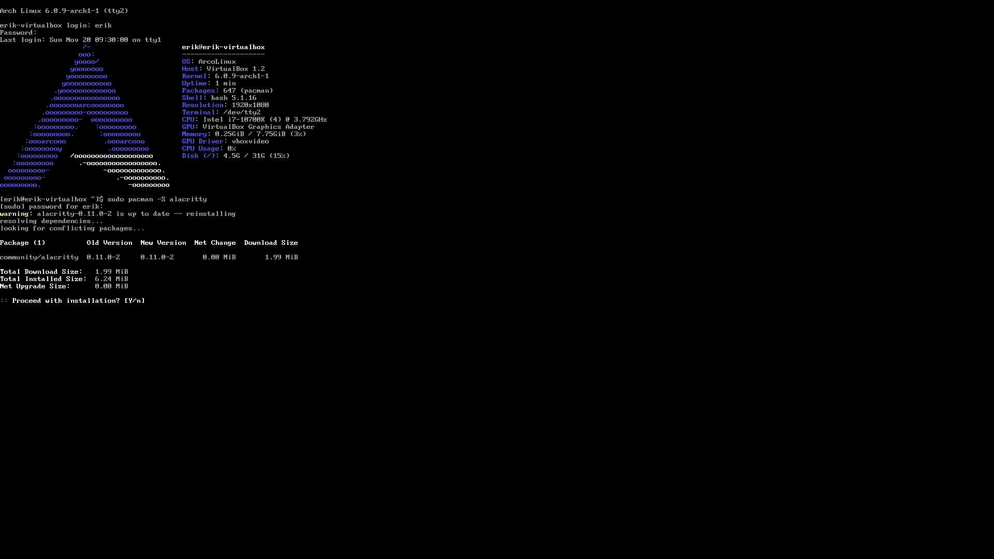
pyautogui.write('Y')
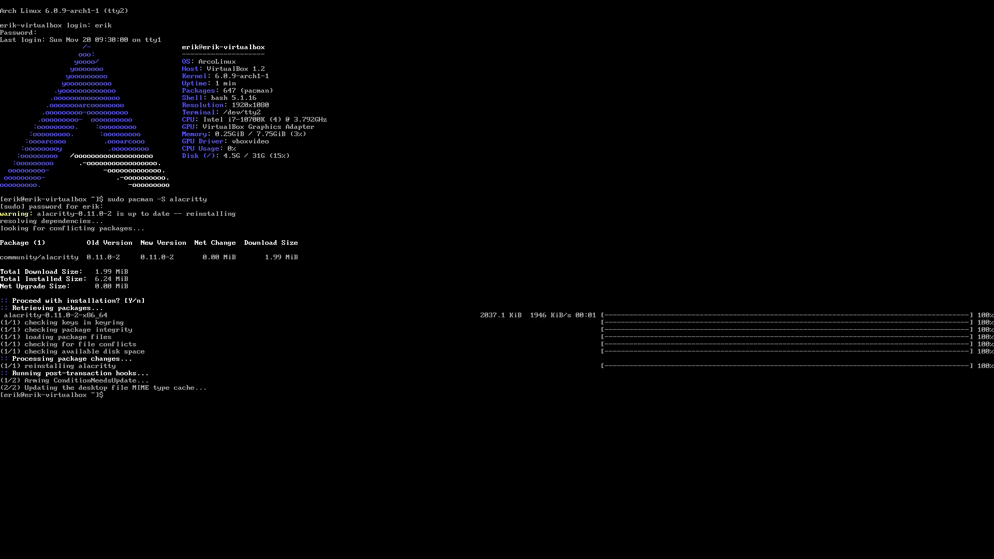
# Step: Reinstall sxhkd with sudo pacman -S sxhkd
pyautogui.write('sudo pacman')
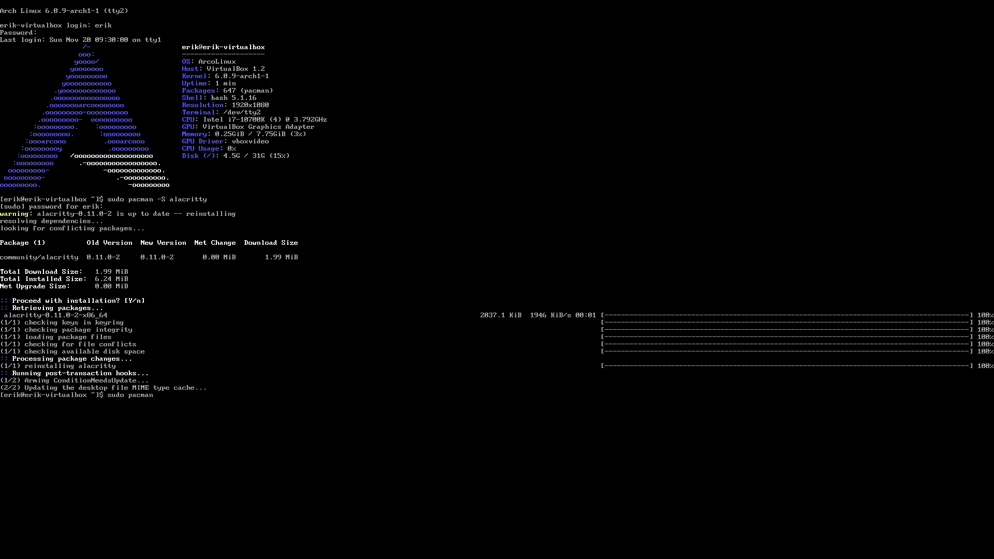
pyautogui.write('-S')
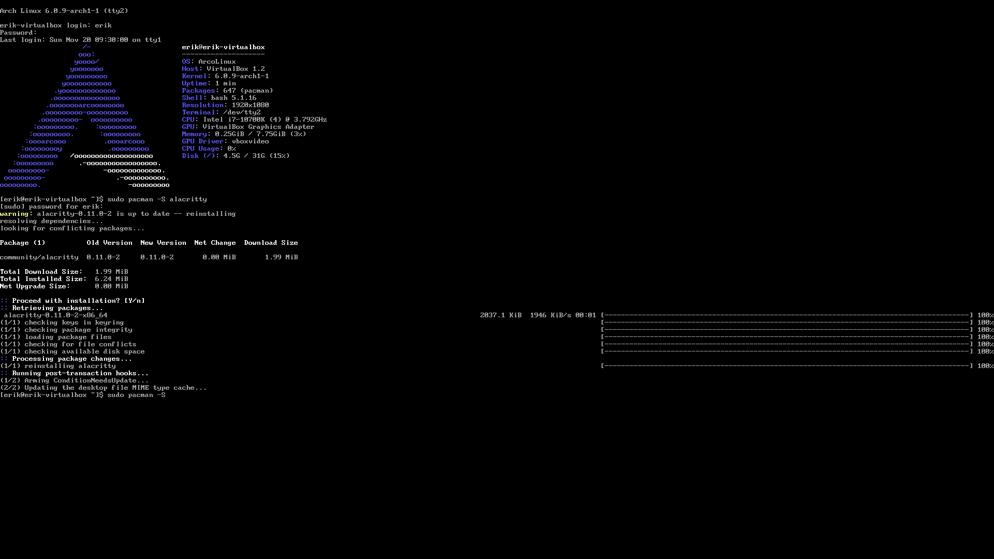
pyautogui.write('sx')
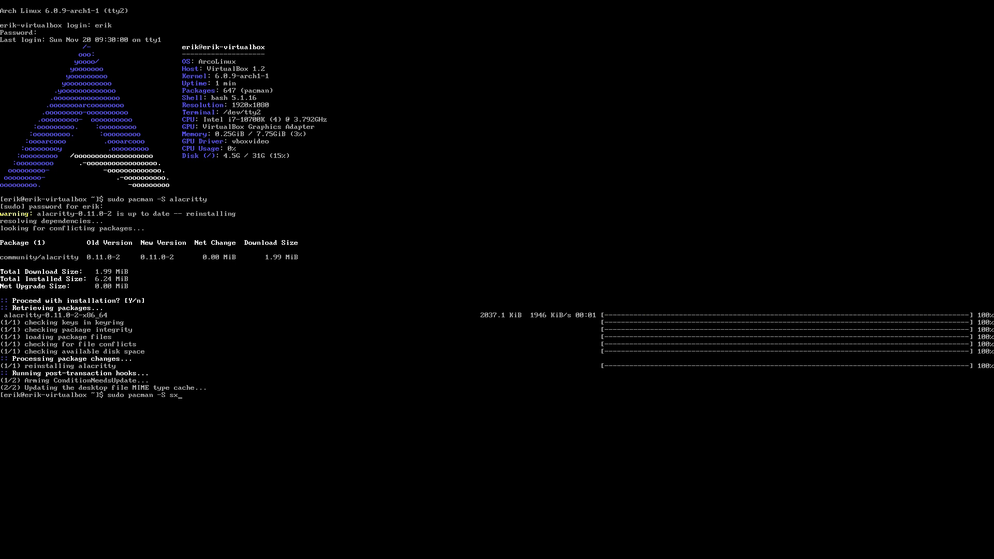
pyautogui.write('h')
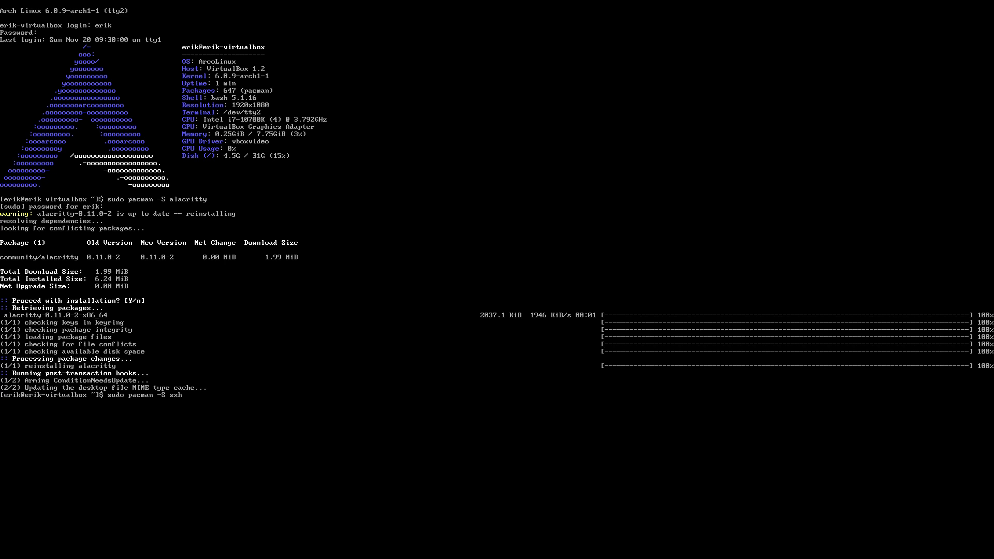
pyautogui.press('Return')
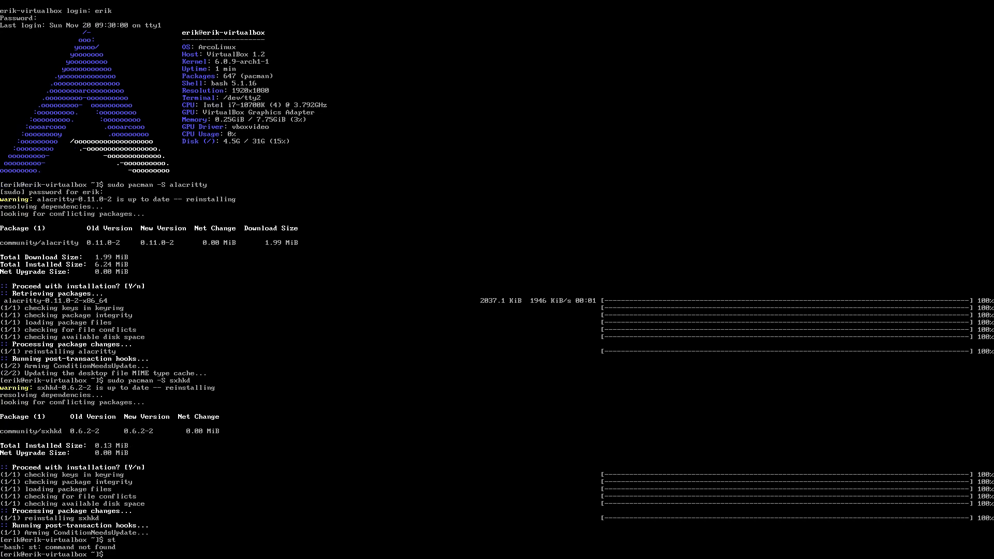
# Step: Install the ArcoLinux dwm st package, then return to Dusk with an st terminal open
pyautogui.write('sudo')
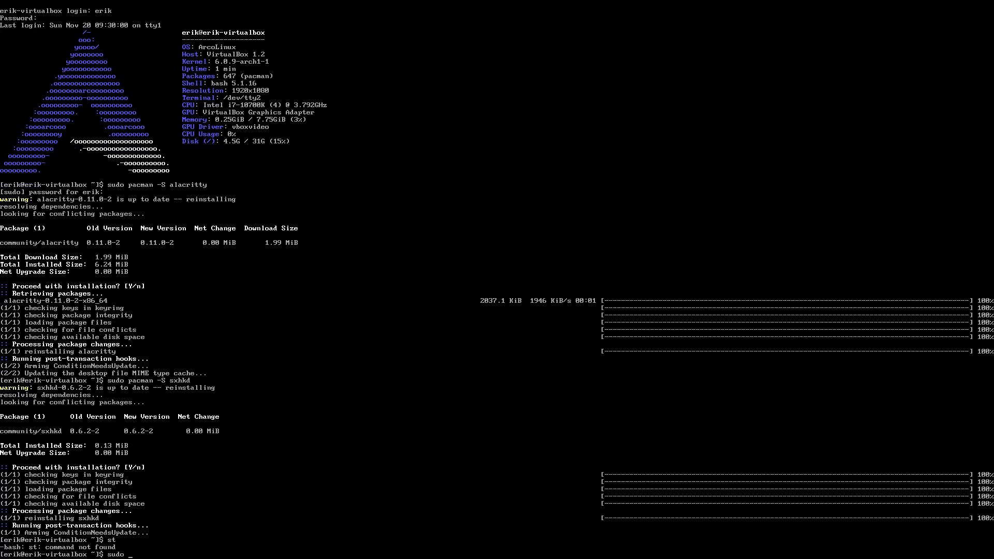
pyautogui.write('pacman -S arcolinux')
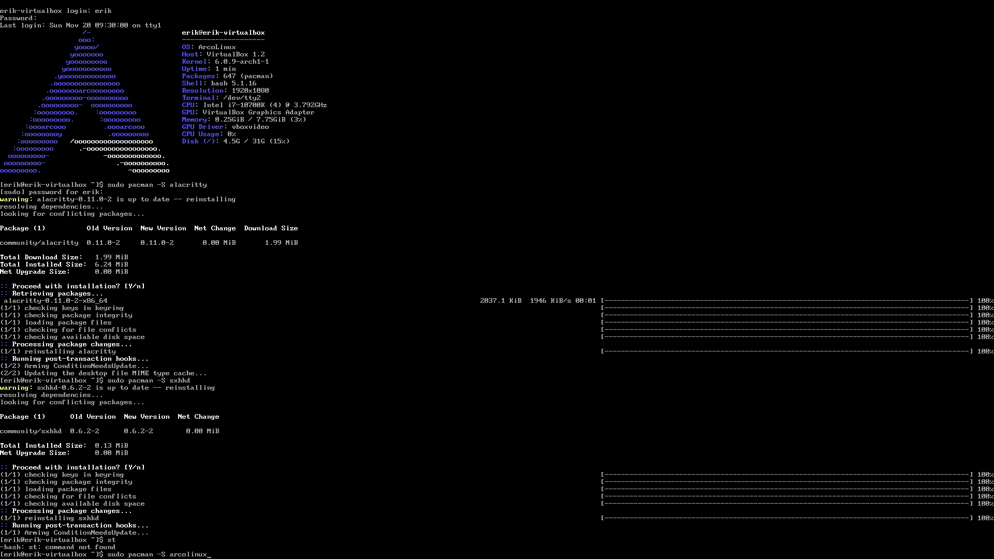
pyautogui.write('-dwm-')
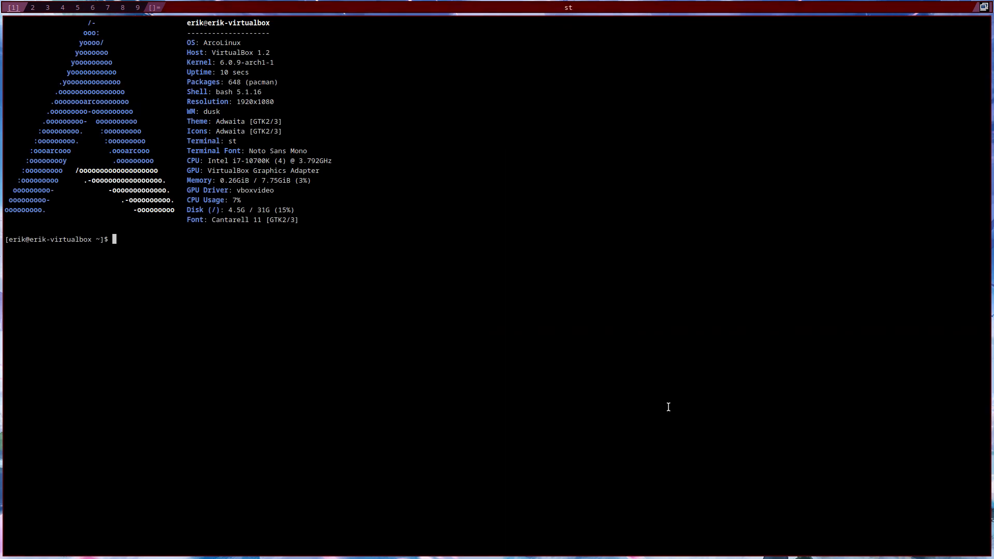
# Step: Install picom with its libconfig dependency via sudo pacman -S picom
pyautogui.write('sudo pac')
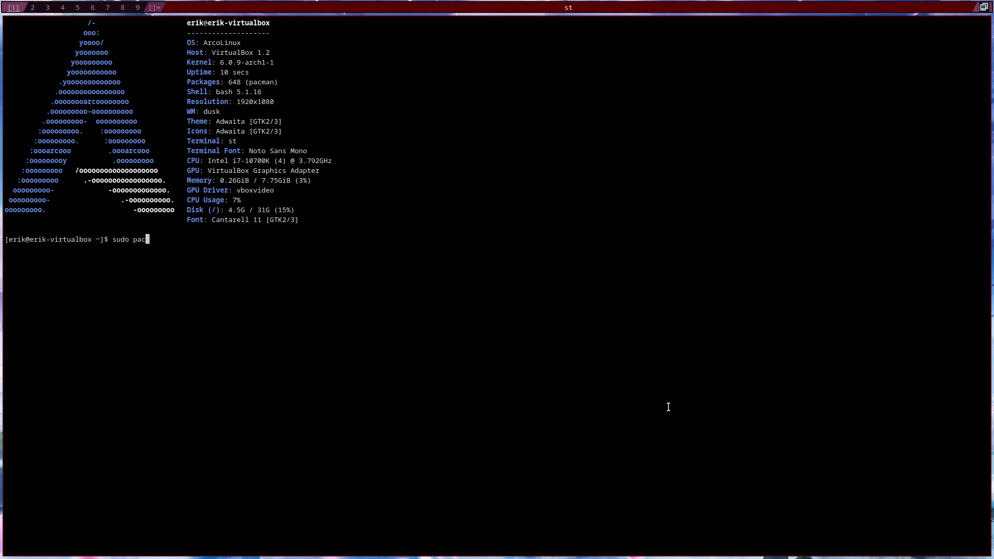
pyautogui.write('man -S')
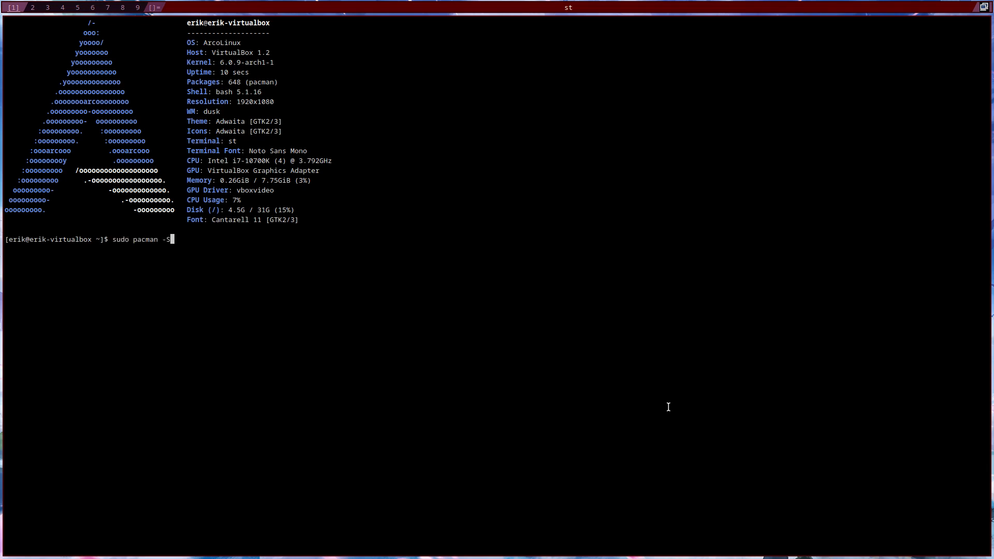
pyautogui.press('Return')
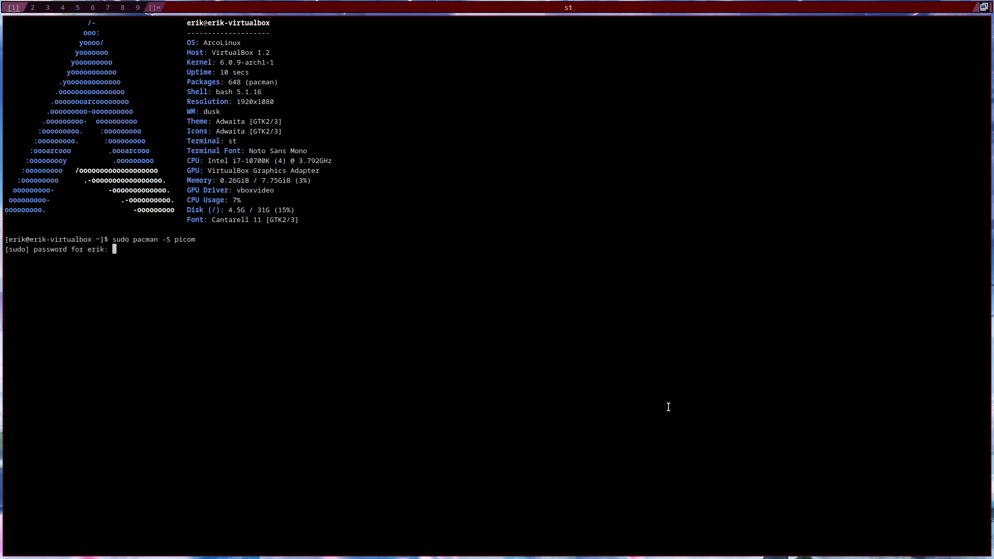
pyautogui.press('Return')
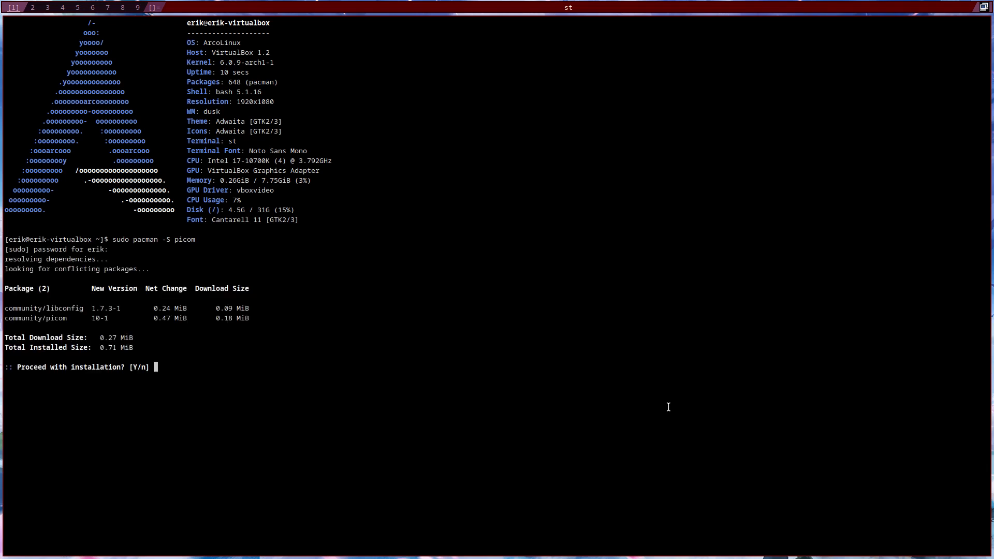
pyautogui.press('Return')
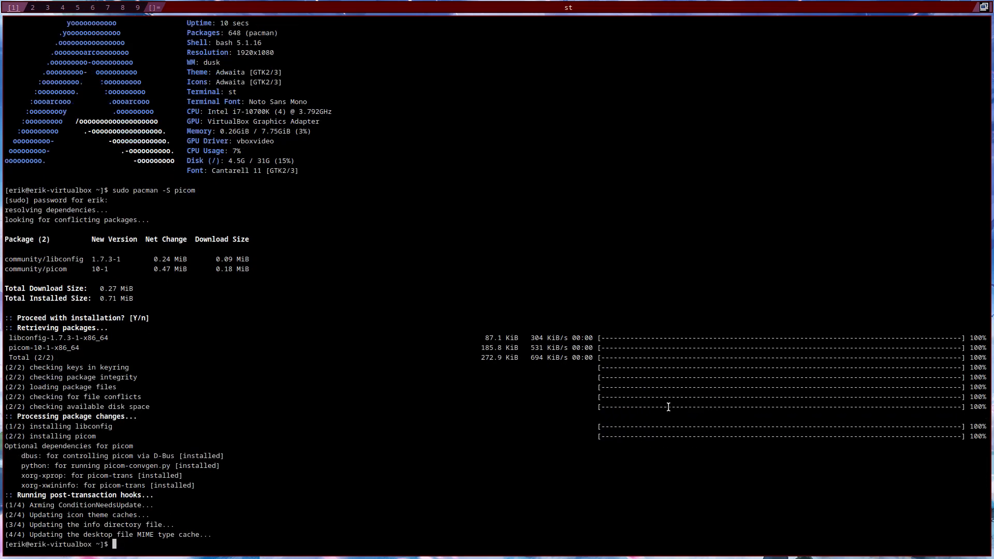